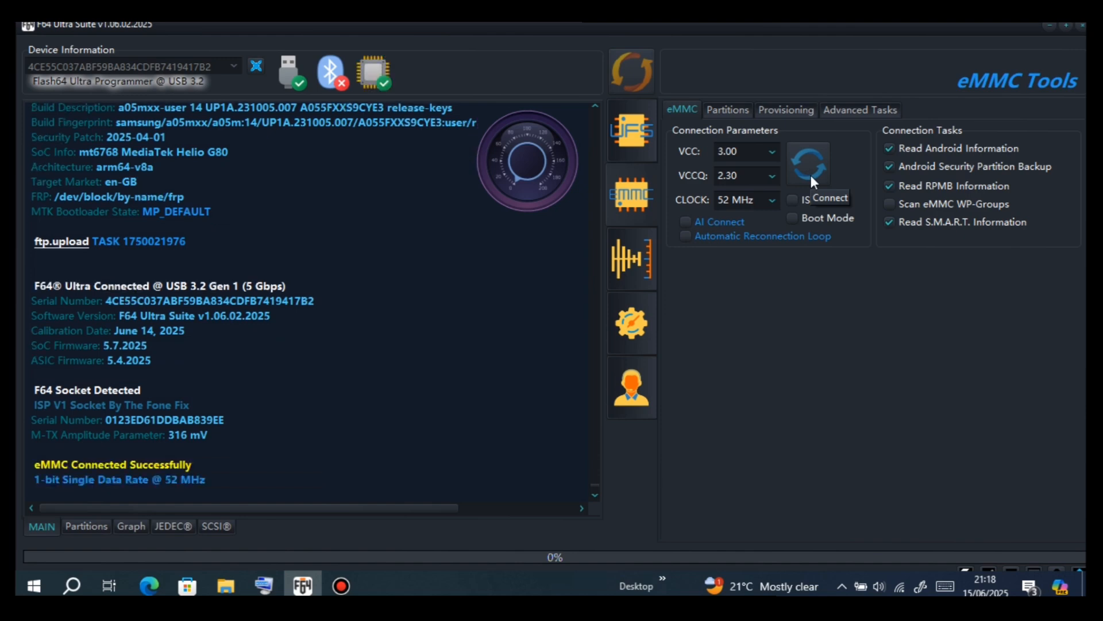
Step: Connect to the Galaxy A05 eMMC and read its chip info, health report and Android partitions
{"action": "left_click", "coordinate": [808, 163]}
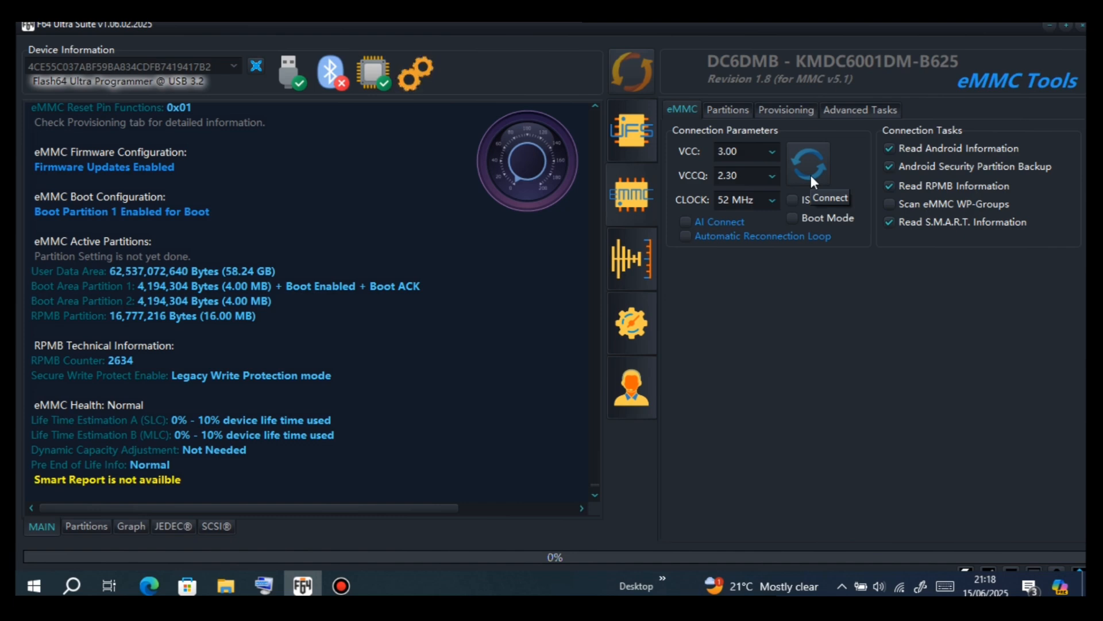
{"action": "left_click", "coordinate": [414, 72]}
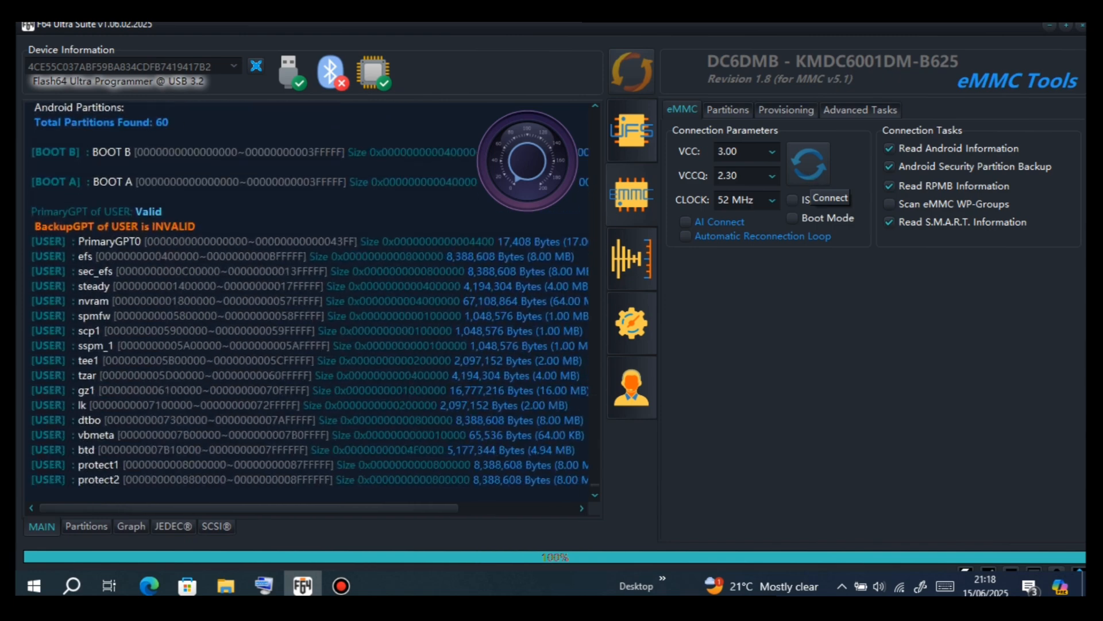
{"action": "scroll", "scroll_direction": "down", "scroll_amount": 3}
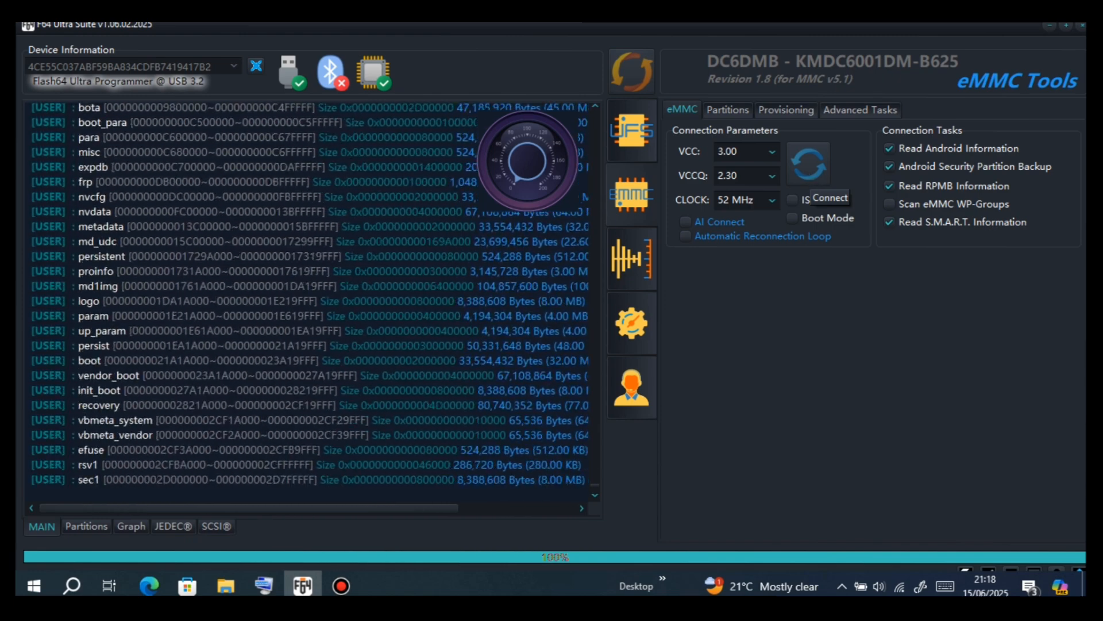
{"action": "left_click", "coordinate": [808, 162]}
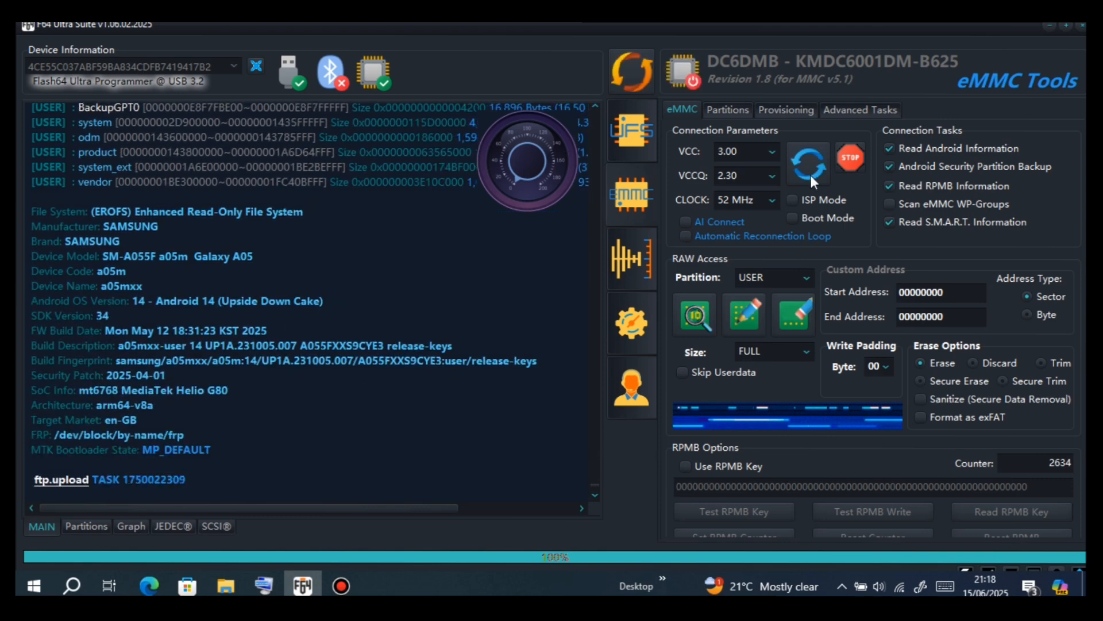
Step: In RAW Access keep USER as the dump target and set the read size to full
{"action": "left_click", "coordinate": [769, 277]}
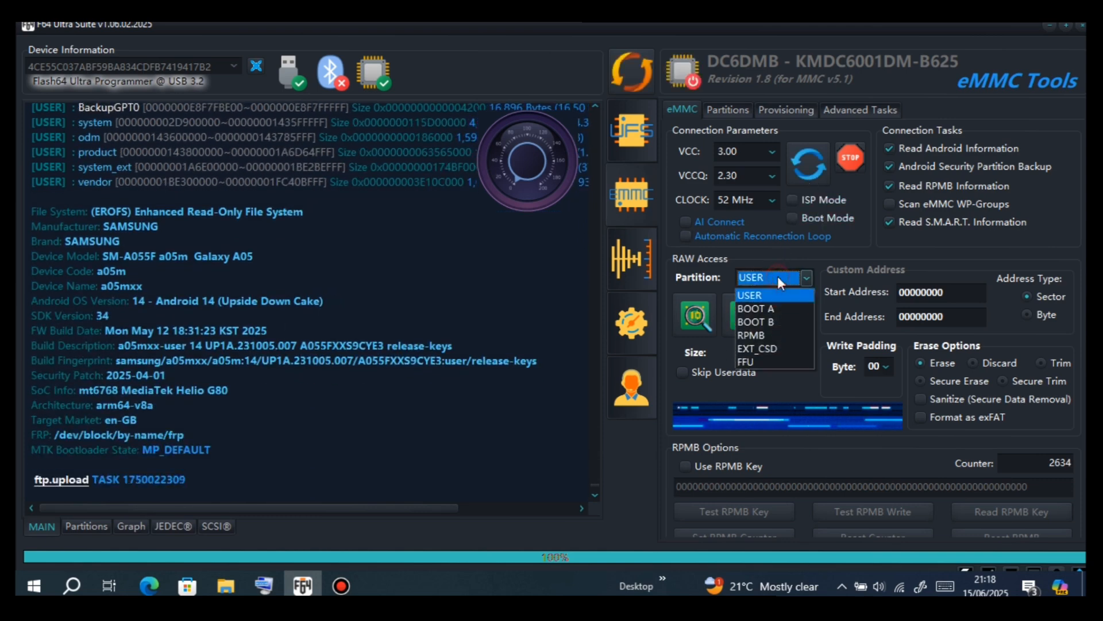
{"action": "left_click", "coordinate": [749, 295]}
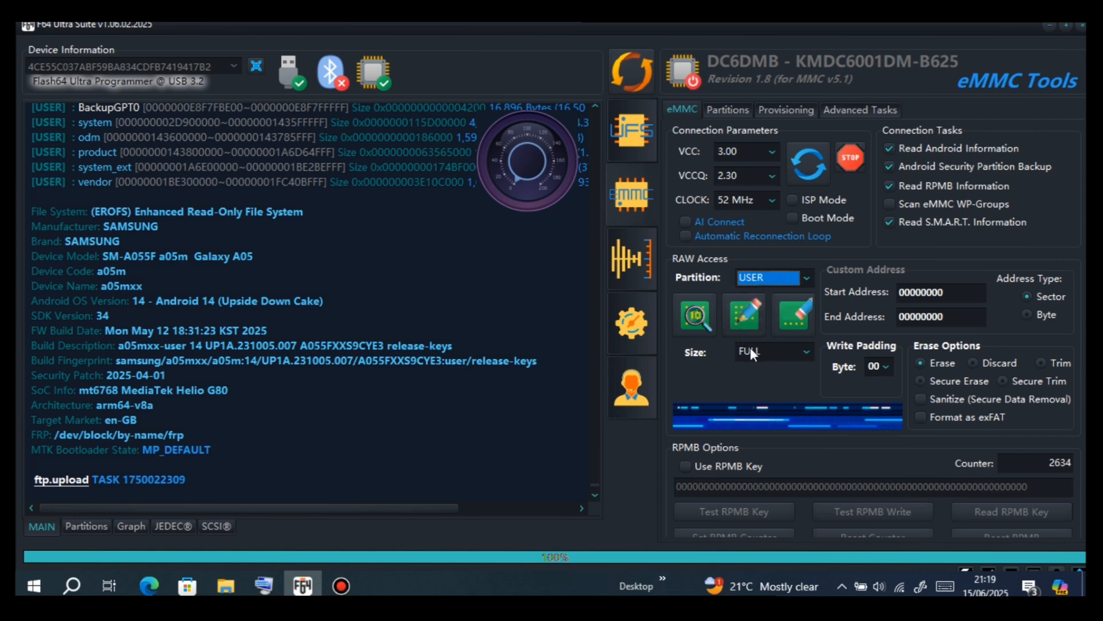
{"action": "left_click", "coordinate": [770, 352]}
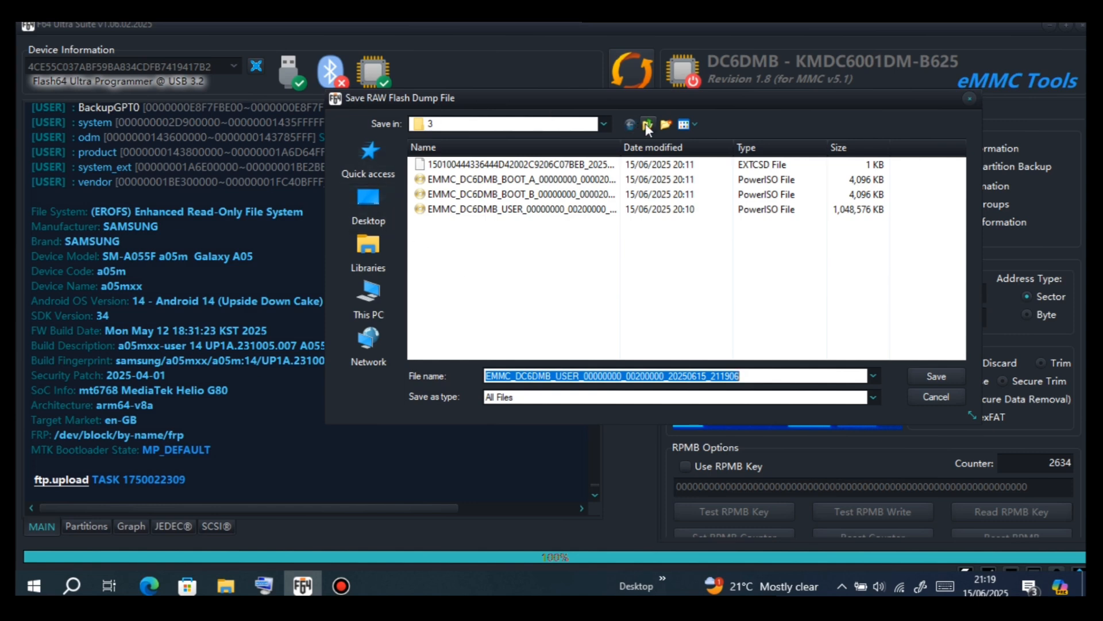
Step: Create a new folder named 4 in nl2 and save the USER dump into it
{"action": "right_click", "coordinate": [556, 282]}
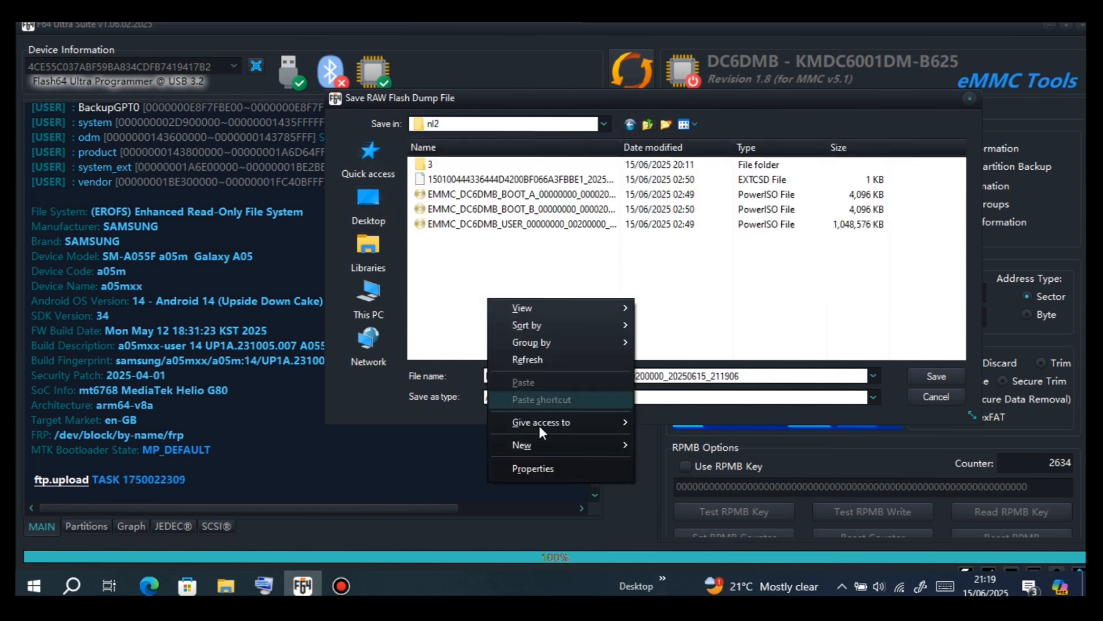
{"action": "left_click", "coordinate": [521, 443]}
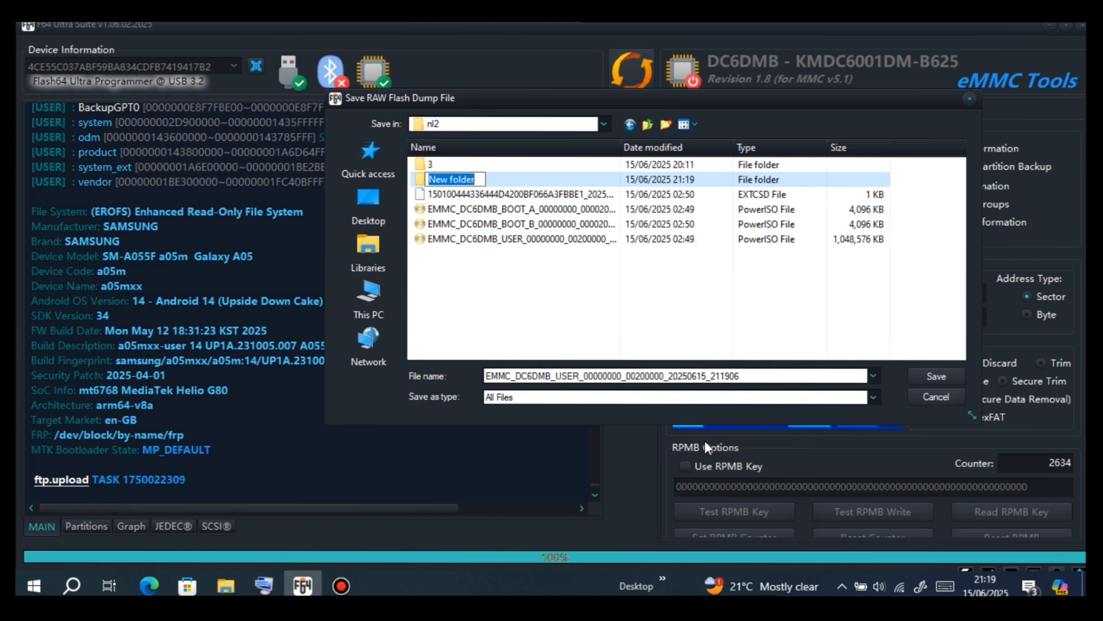
{"action": "type", "text": "4"}
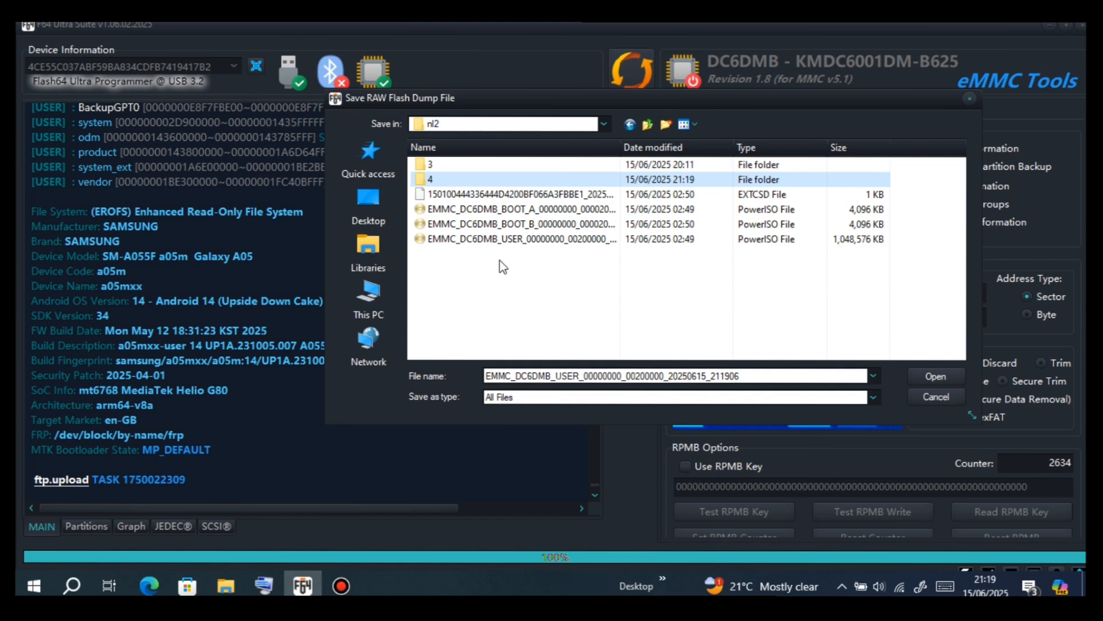
{"action": "double_click", "coordinate": [430, 179]}
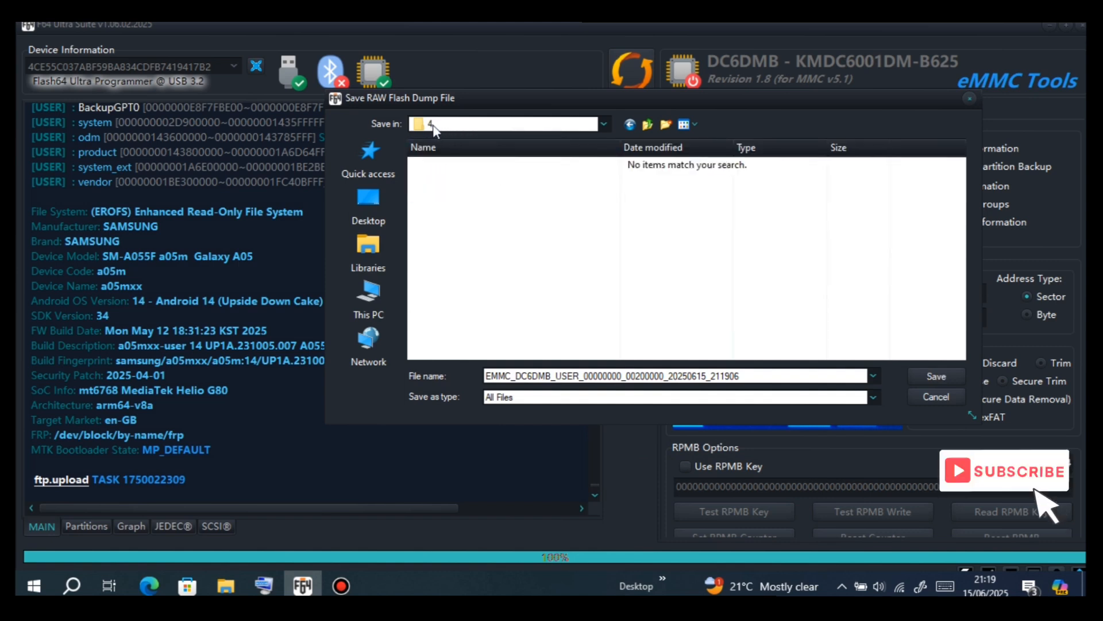
{"action": "left_click", "coordinate": [935, 376]}
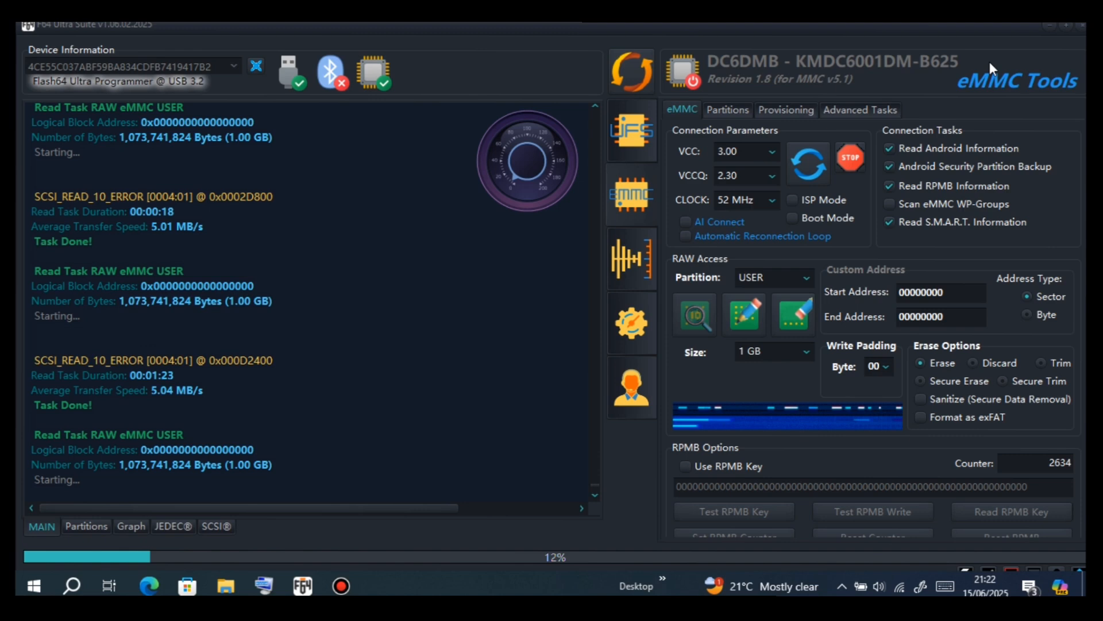
{"action": "mouse_move", "coordinate": [984, 200]}
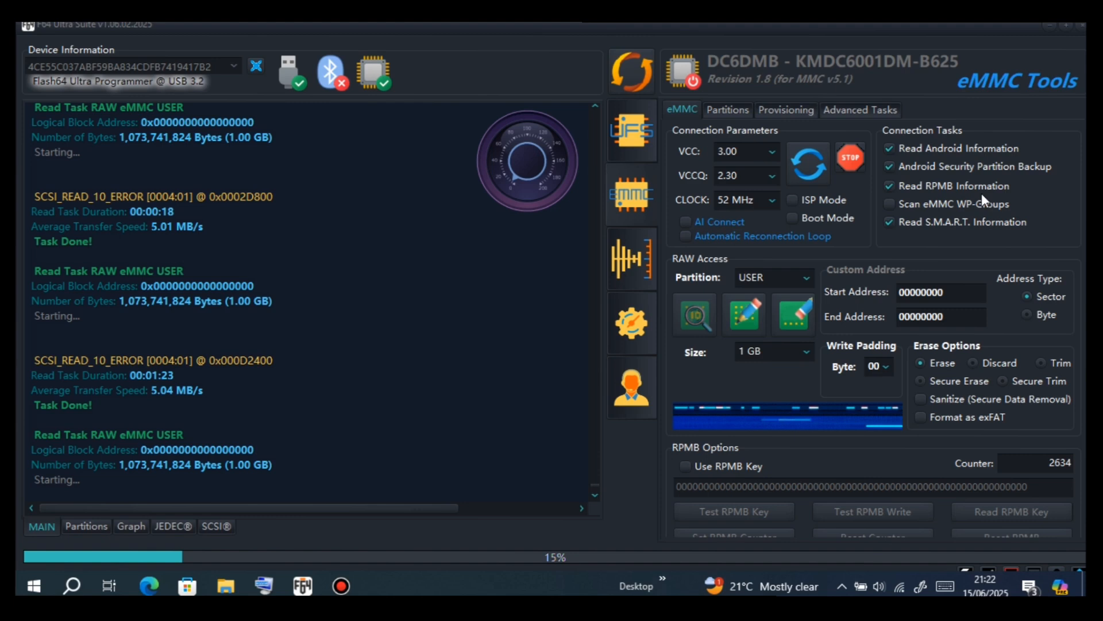
{"action": "mouse_move", "coordinate": [1052, 102]}
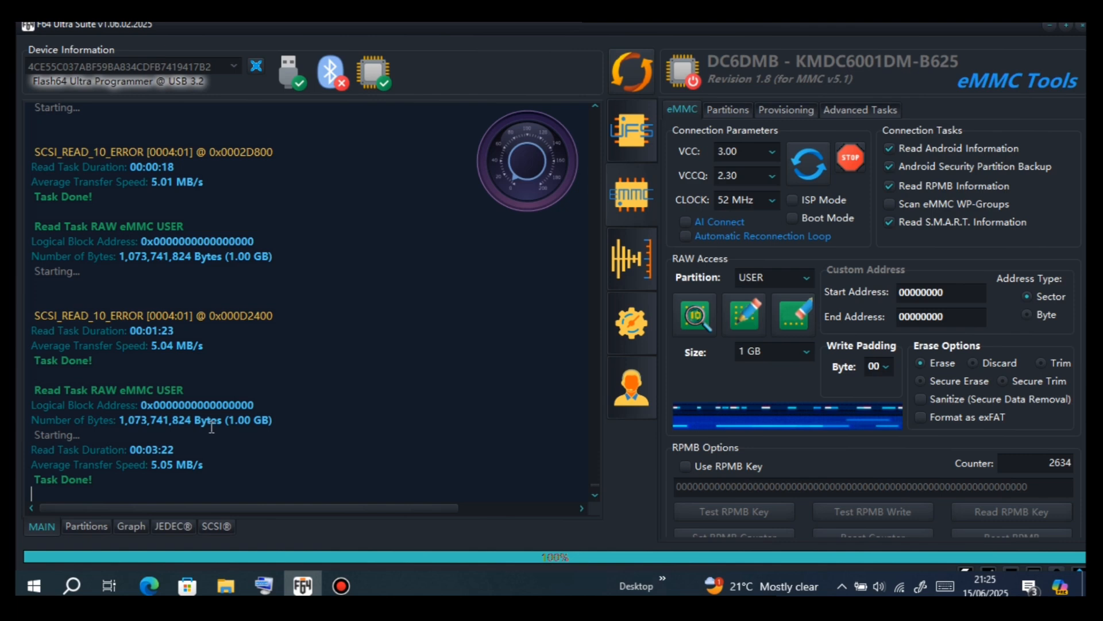
{"action": "mouse_move", "coordinate": [748, 310]}
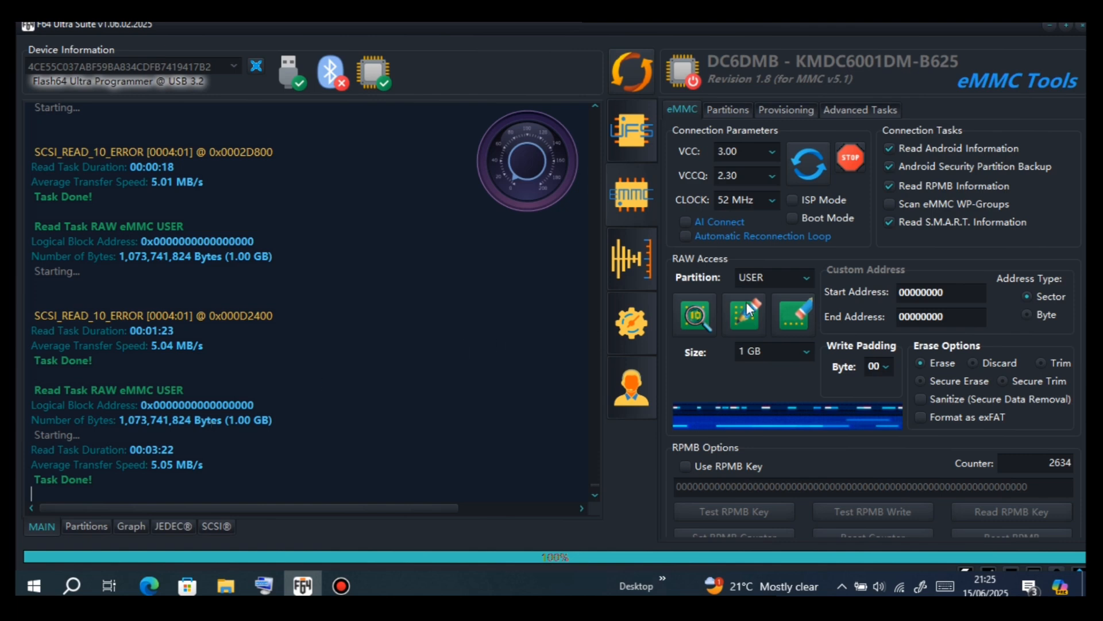
Step: Read the full BOOT A and BOOT B partitions and save each dump into folder 4
{"action": "left_click", "coordinate": [805, 277]}
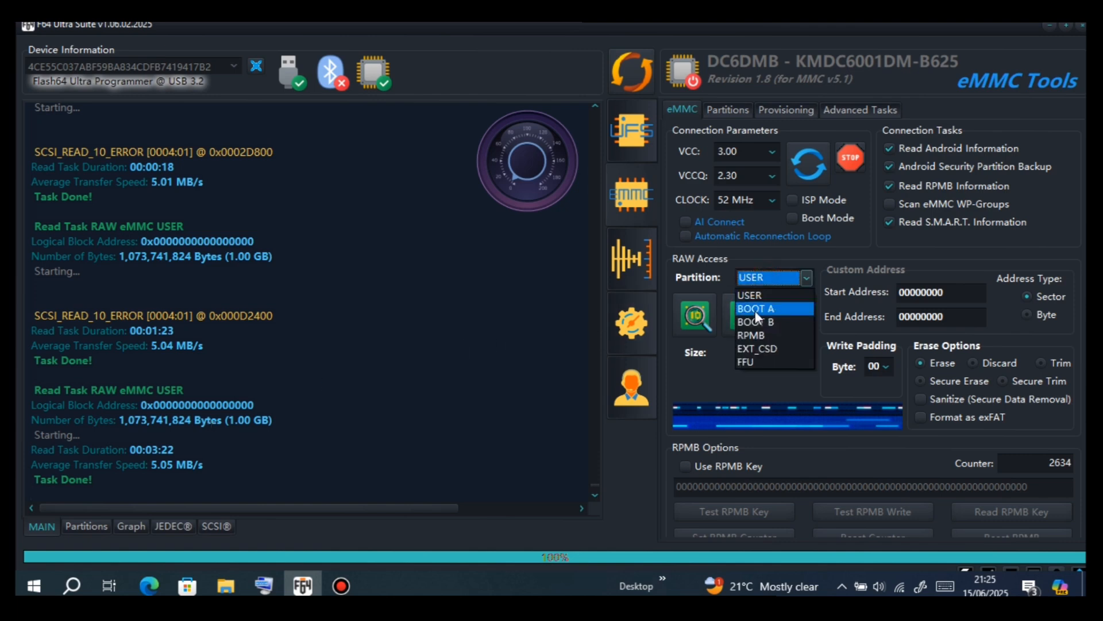
{"action": "left_click", "coordinate": [755, 308]}
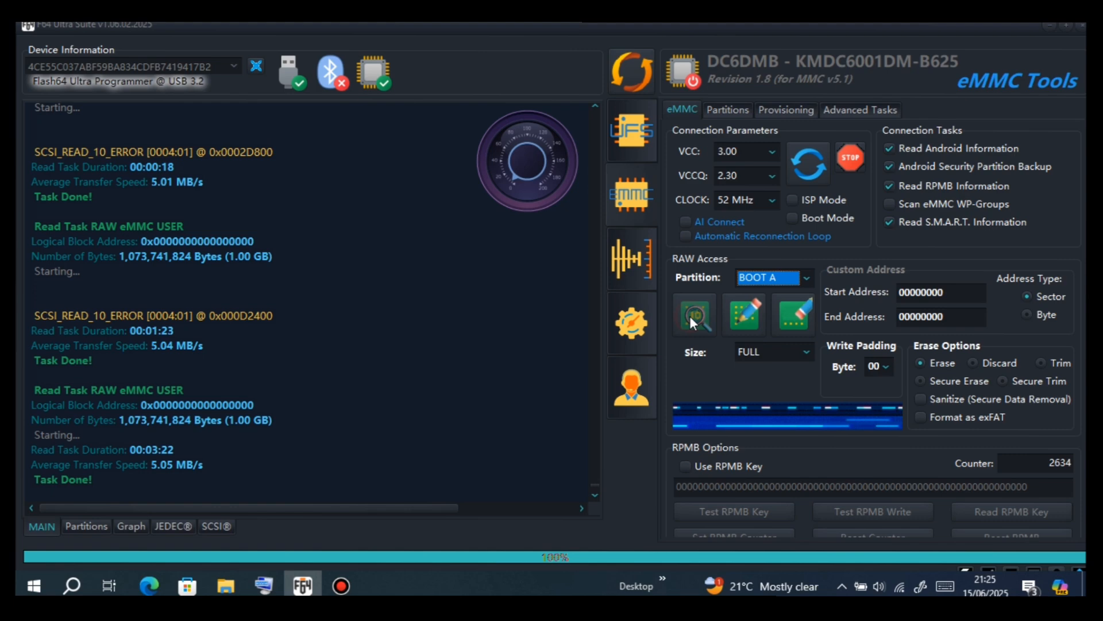
{"action": "left_click", "coordinate": [694, 315]}
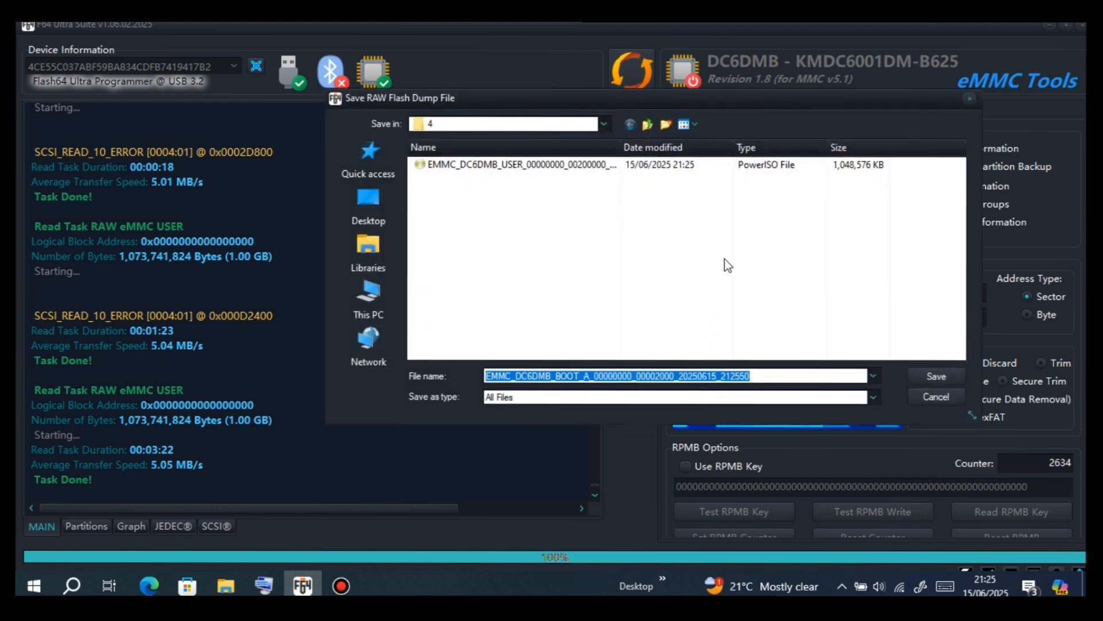
{"action": "left_click", "coordinate": [936, 376]}
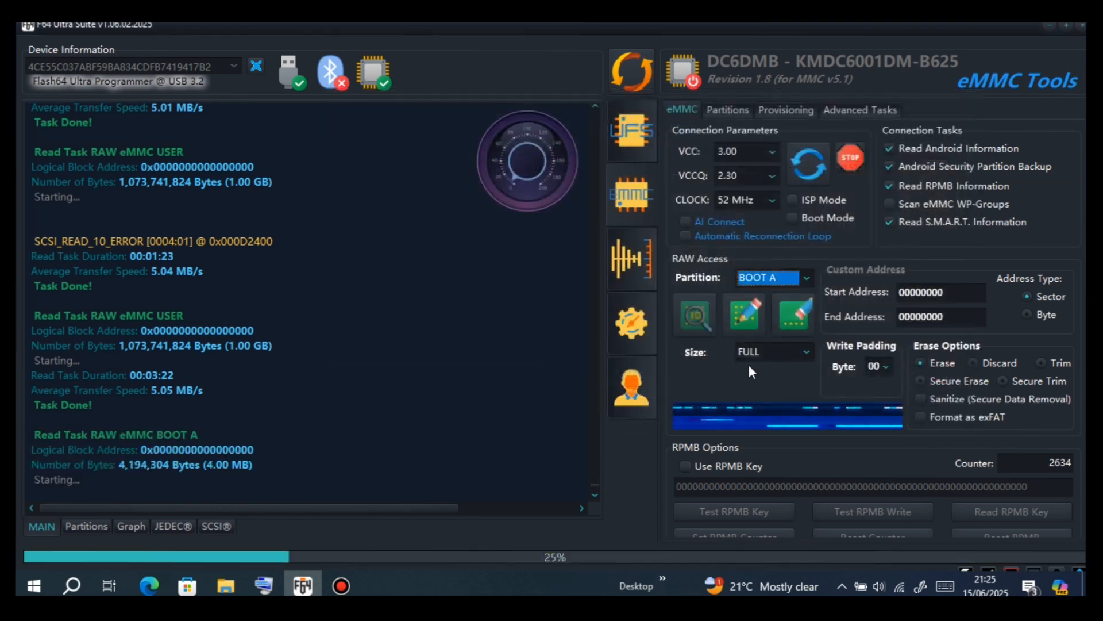
{"action": "left_click", "coordinate": [805, 277]}
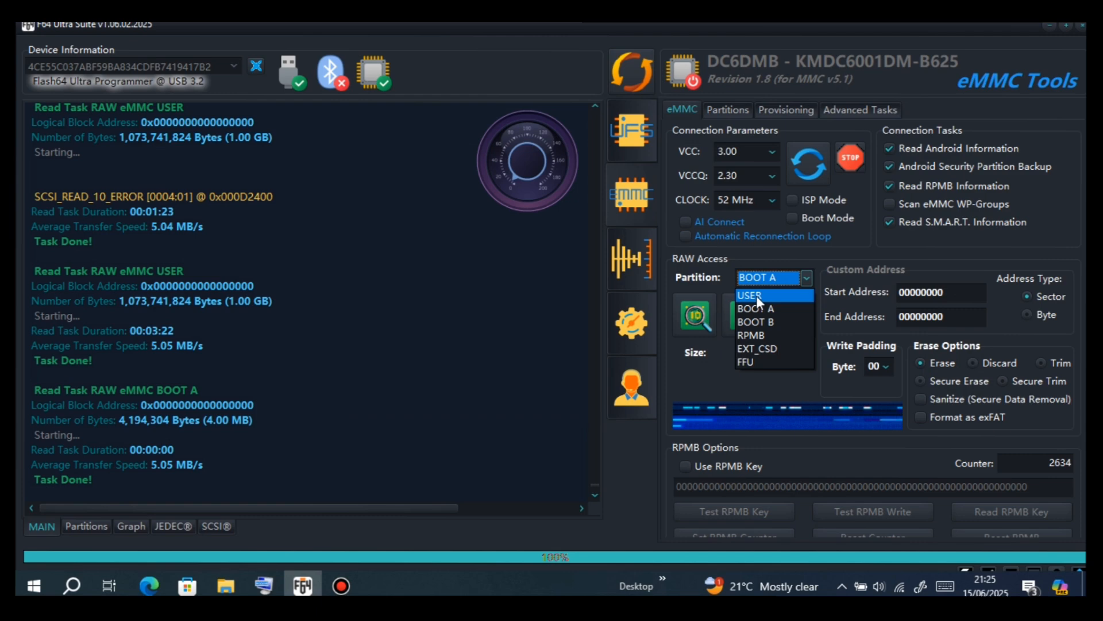
{"action": "left_click", "coordinate": [755, 322]}
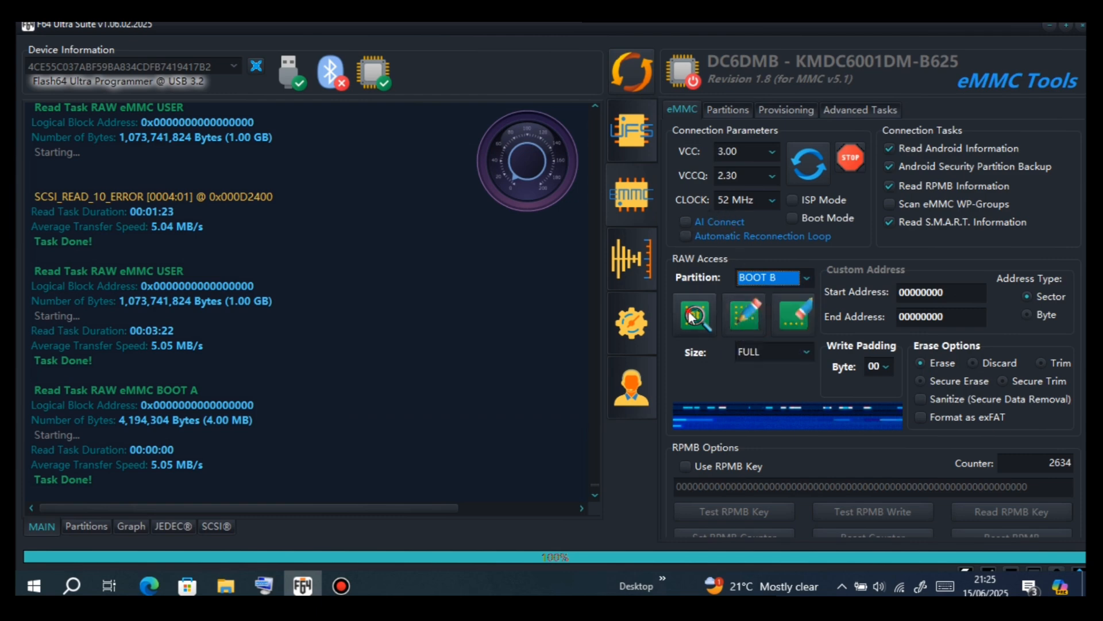
{"action": "left_click", "coordinate": [694, 314]}
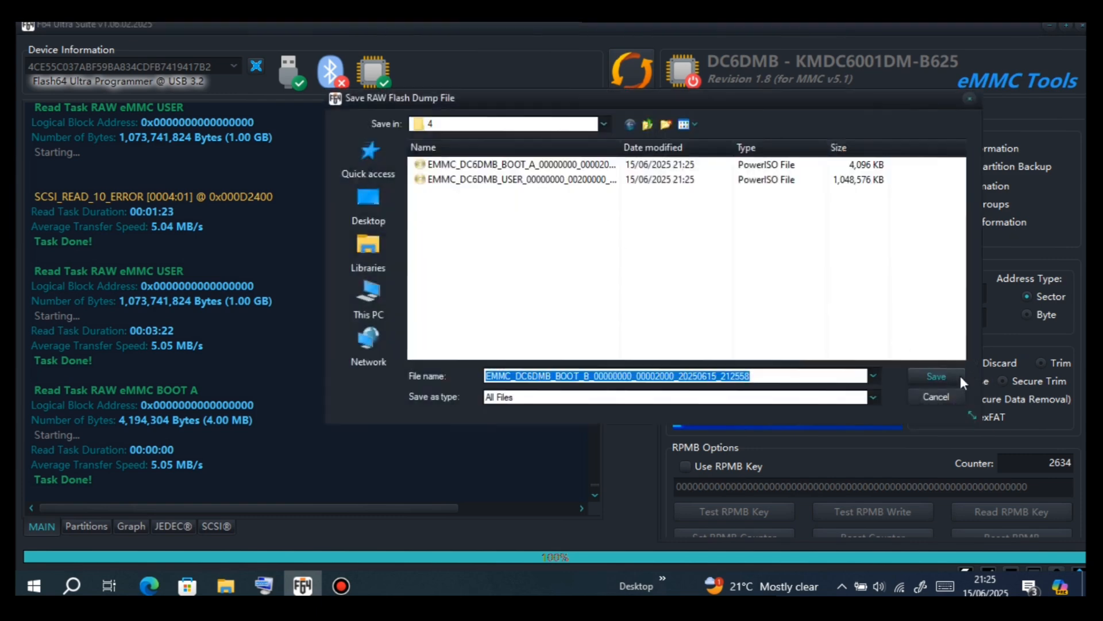
{"action": "left_click", "coordinate": [935, 376]}
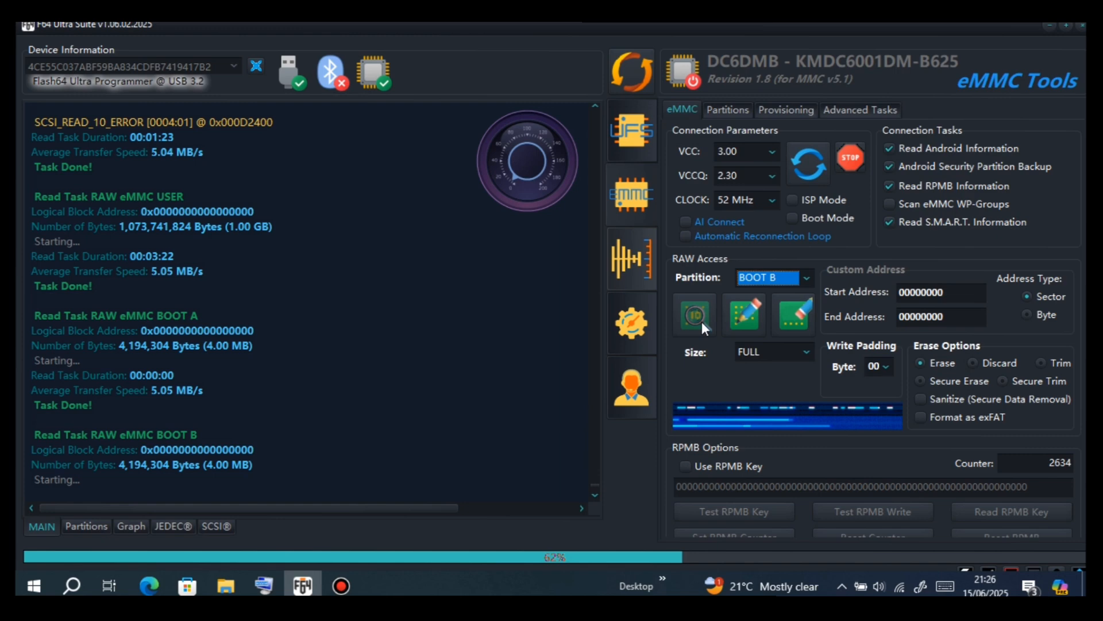
{"action": "left_click", "coordinate": [806, 277]}
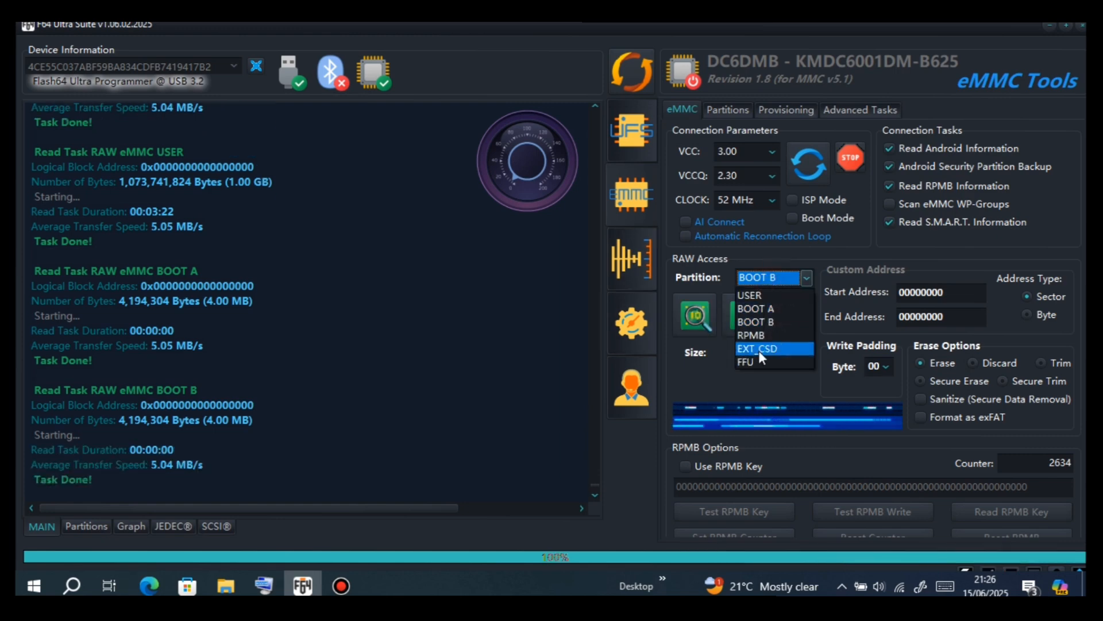
Step: Read the 512-byte EXT_CSD register and save it into folder 4
{"action": "left_click", "coordinate": [758, 348]}
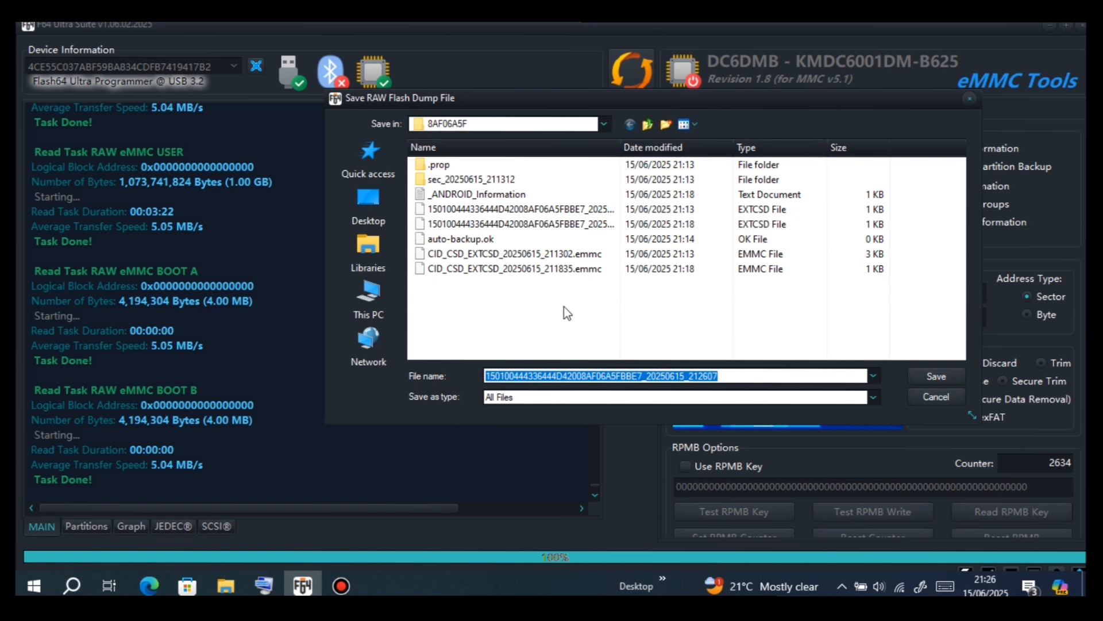
{"action": "left_click", "coordinate": [368, 301]}
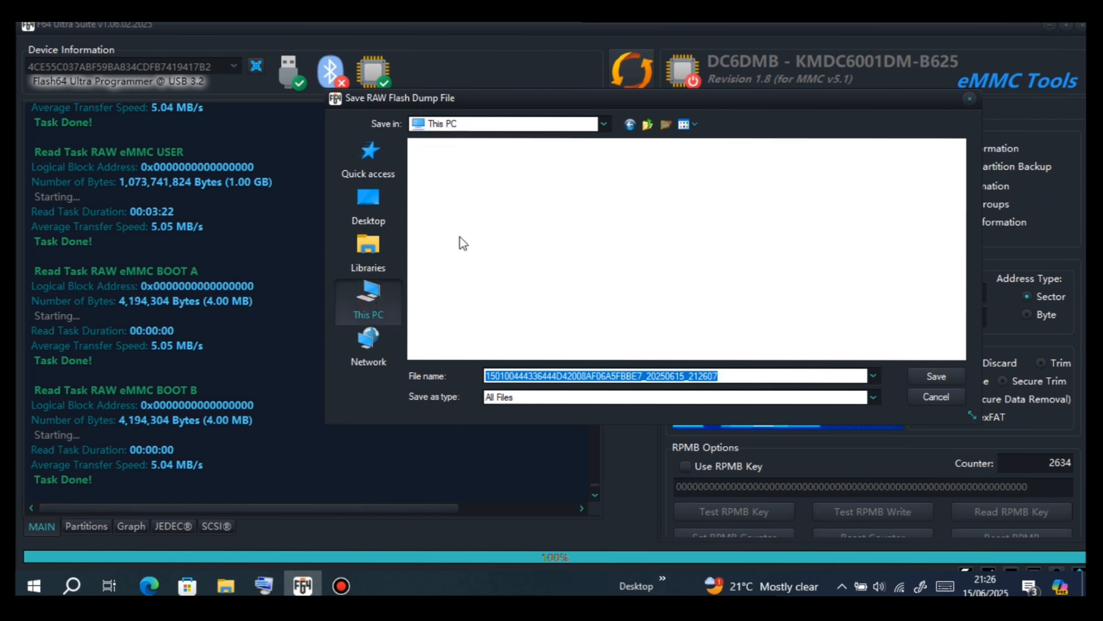
{"action": "left_click", "coordinate": [368, 302]}
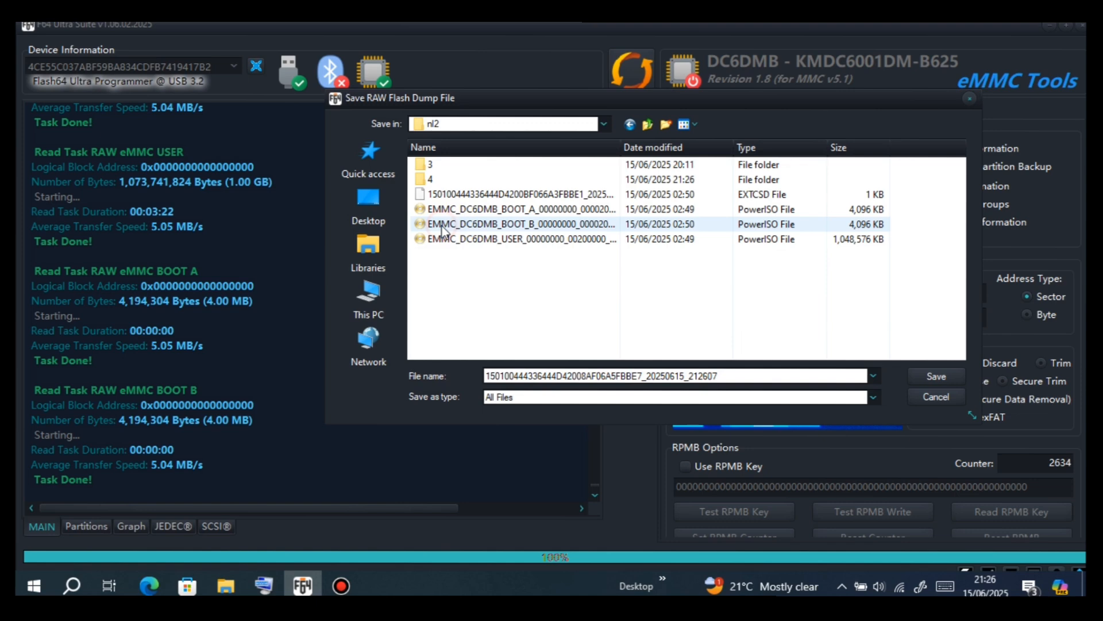
{"action": "double_click", "coordinate": [430, 179]}
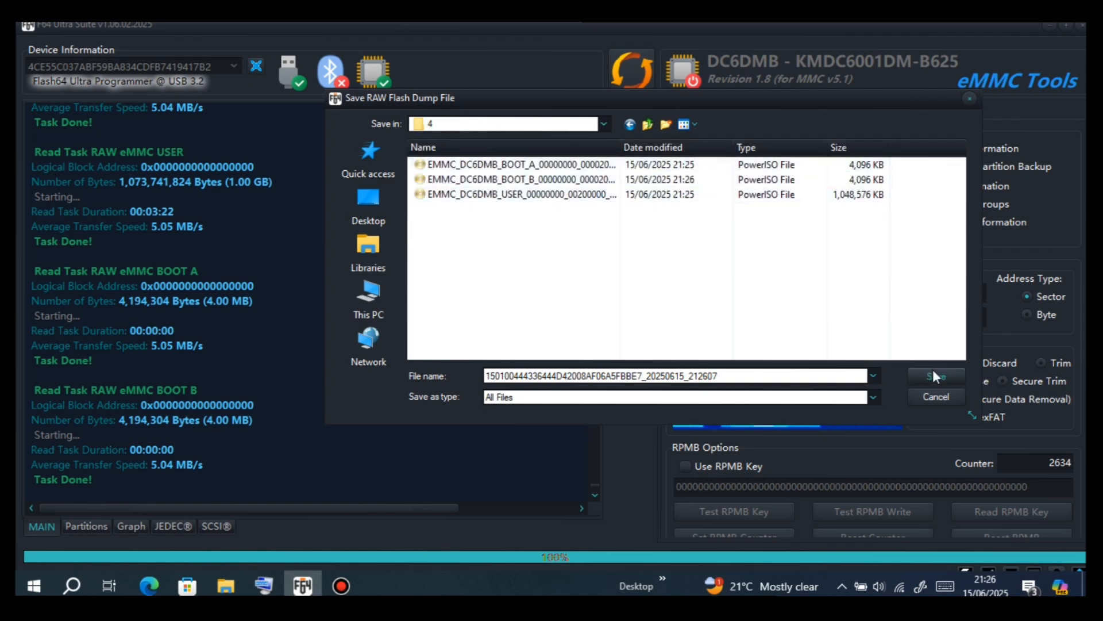
{"action": "left_click", "coordinate": [935, 375]}
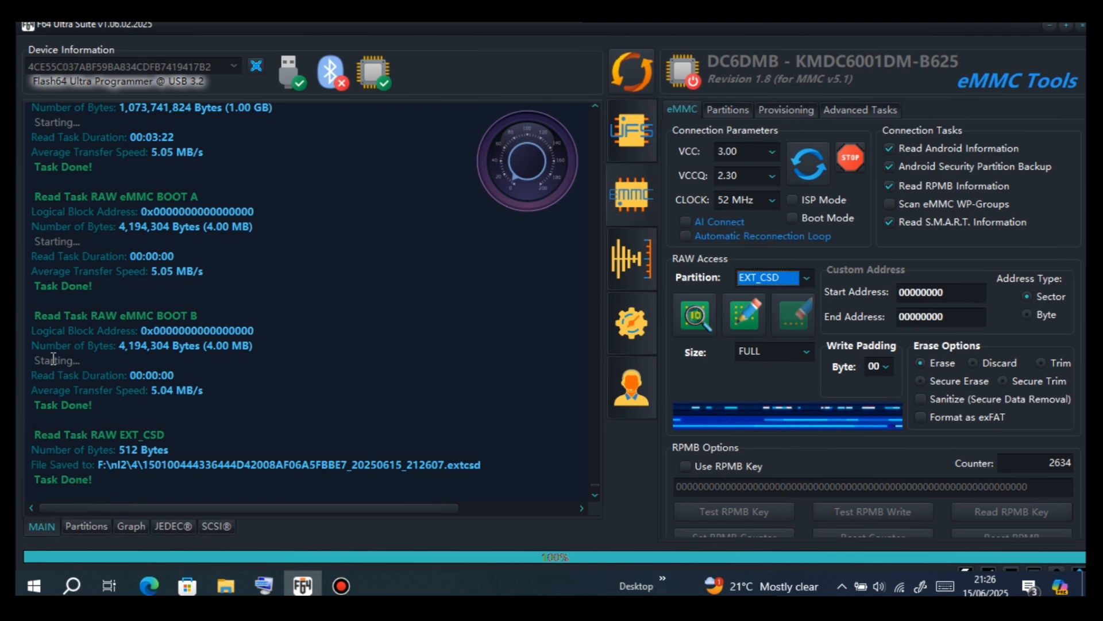
{"action": "mouse_move", "coordinate": [308, 295]}
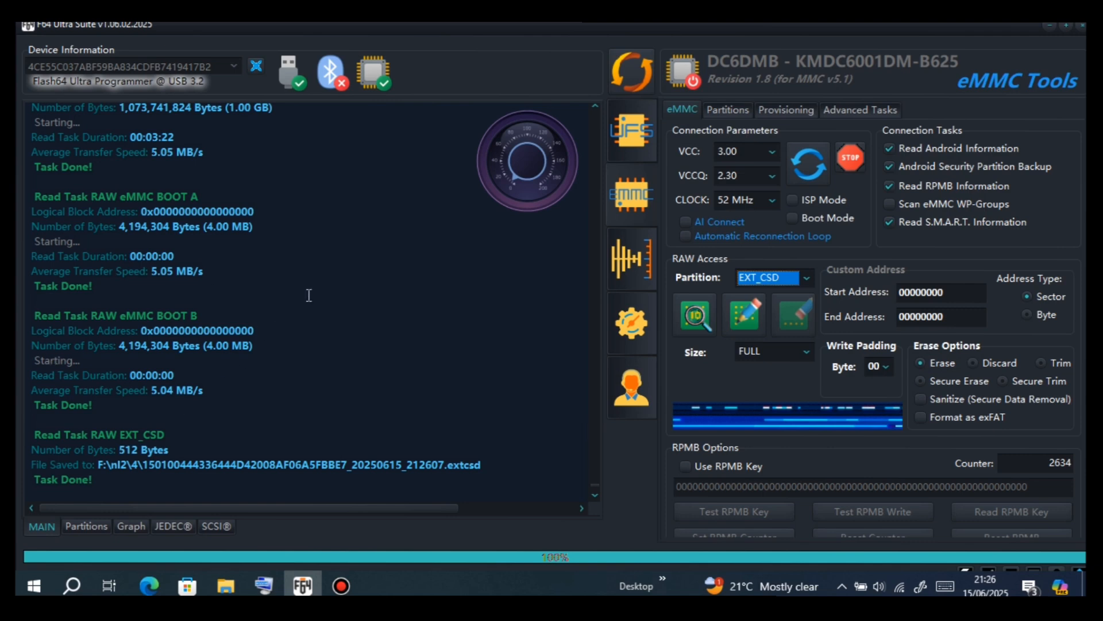
{"action": "mouse_move", "coordinate": [556, 184]}
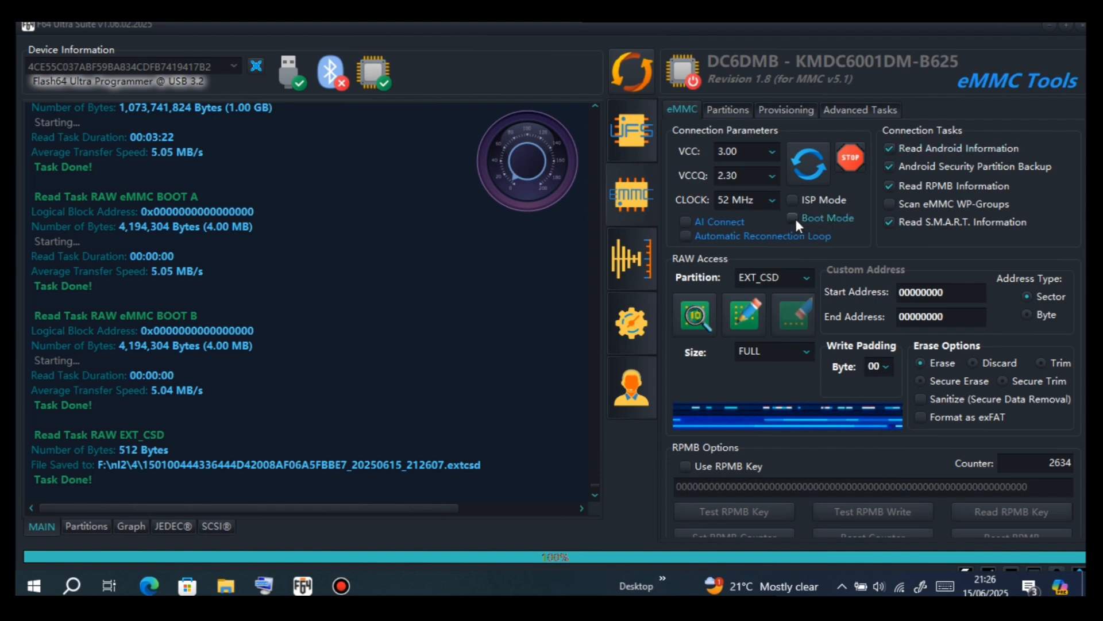
Step: Enable Boot Mode and reconnect, identifying the chip as Samsung 000000 revision 1.0
{"action": "left_click", "coordinate": [792, 218]}
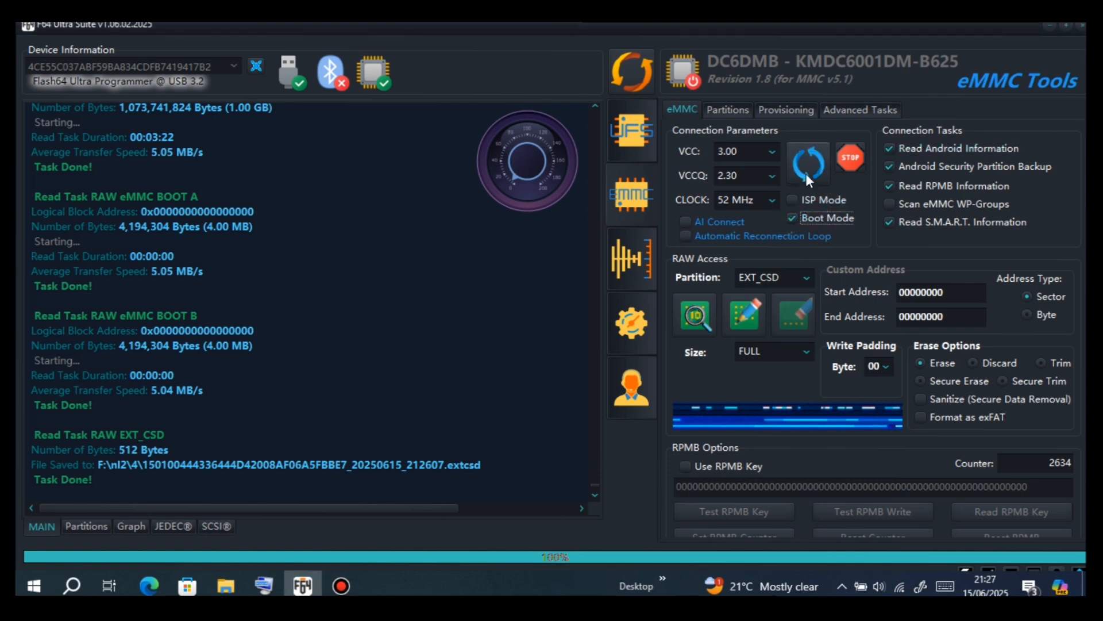
{"action": "left_click", "coordinate": [849, 157]}
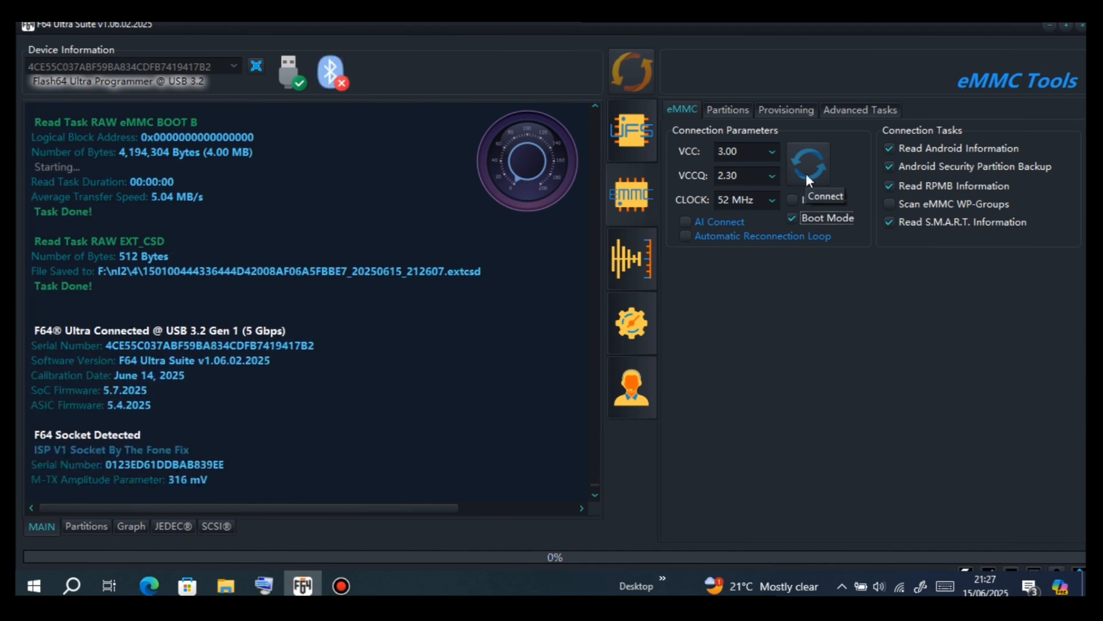
{"action": "left_click", "coordinate": [807, 163]}
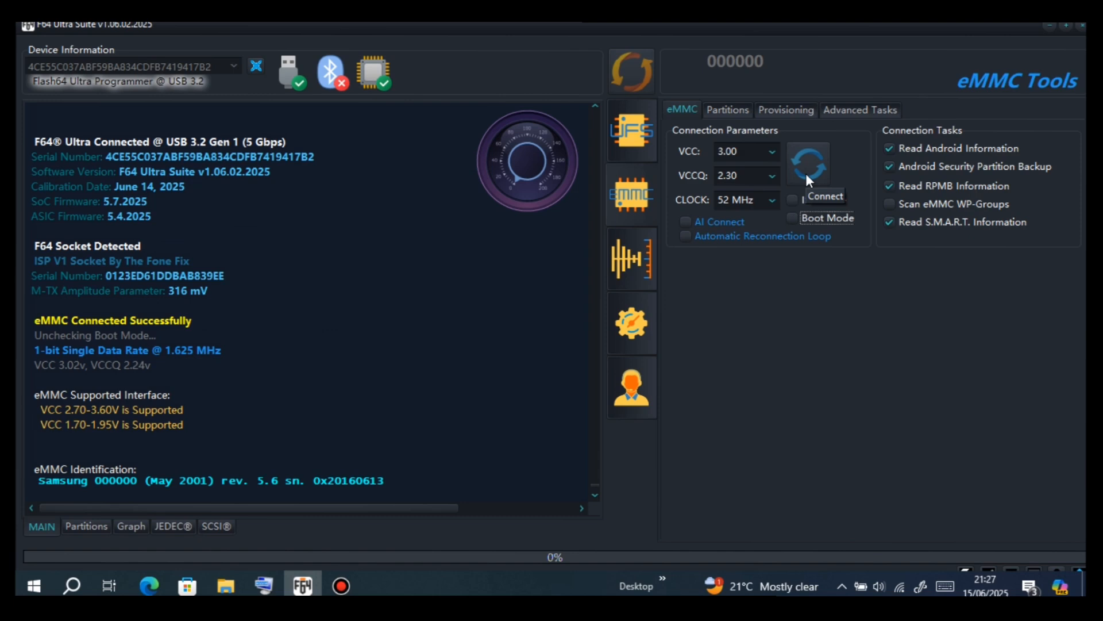
{"action": "left_click", "coordinate": [806, 163]}
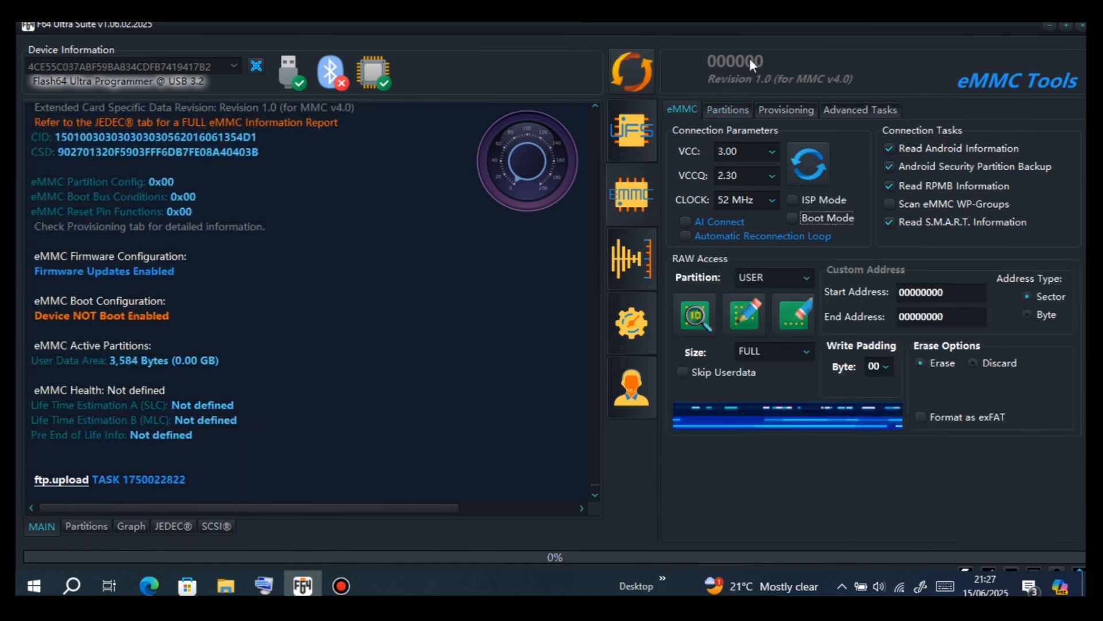
{"action": "mouse_move", "coordinate": [743, 83]}
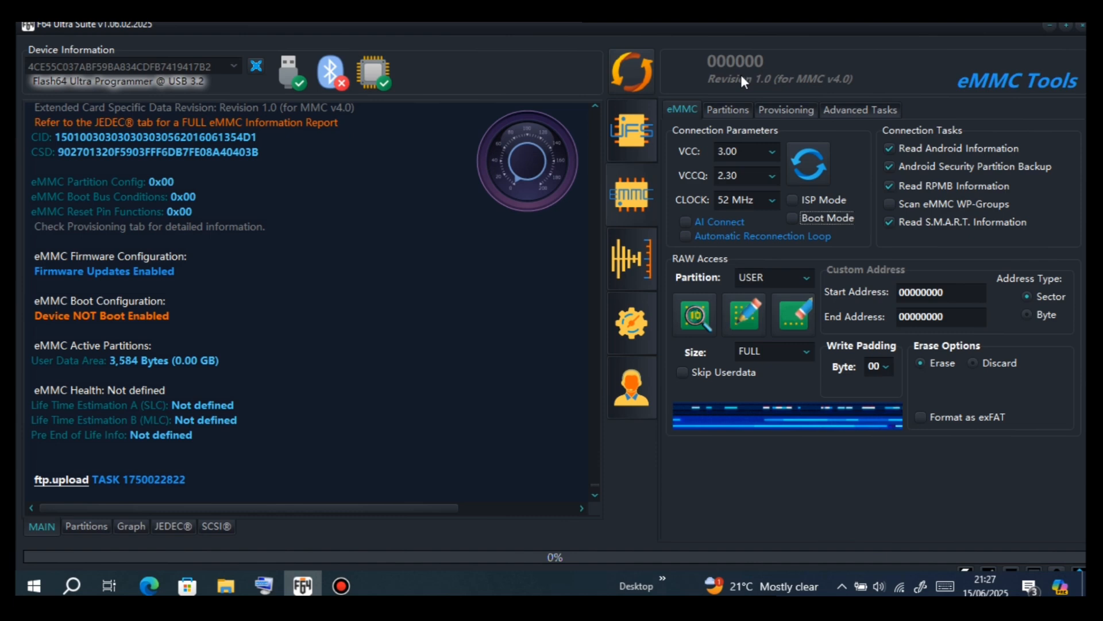
{"action": "mouse_move", "coordinate": [732, 282]}
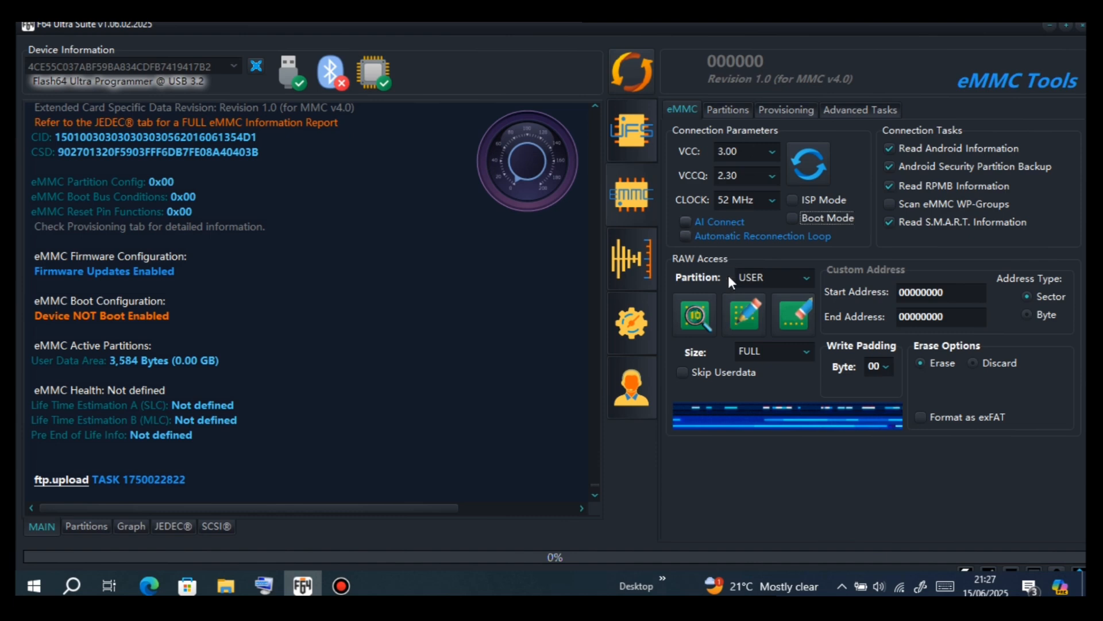
Step: Choose FFU with Full Factory Reset and start writing the Samsung FFU firmware file
{"action": "left_click", "coordinate": [804, 277]}
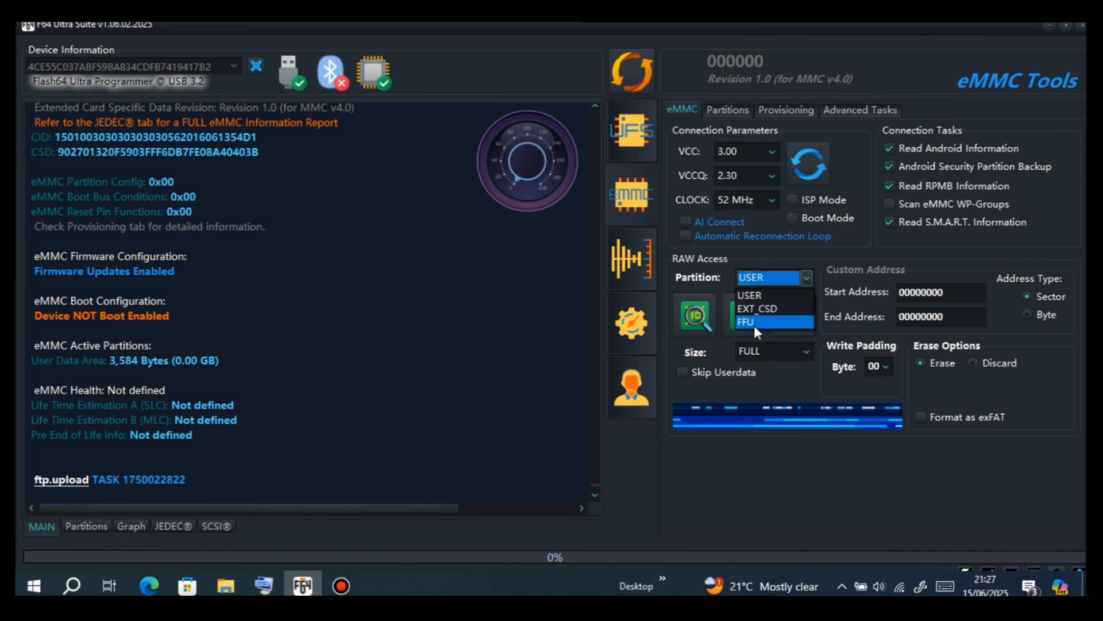
{"action": "left_click", "coordinate": [745, 322]}
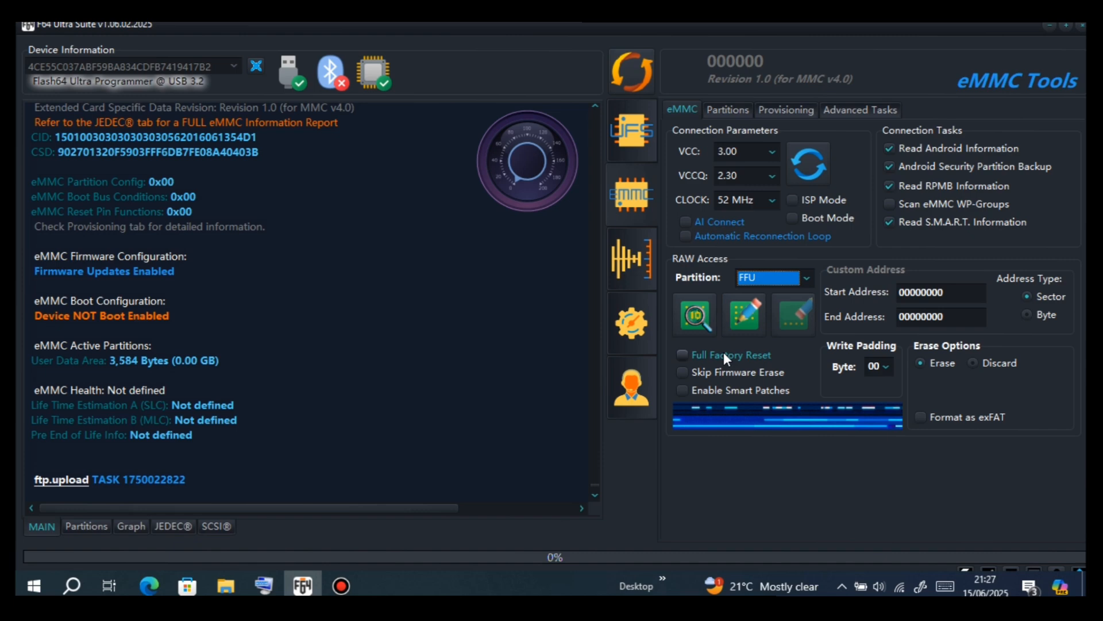
{"action": "left_click", "coordinate": [681, 355]}
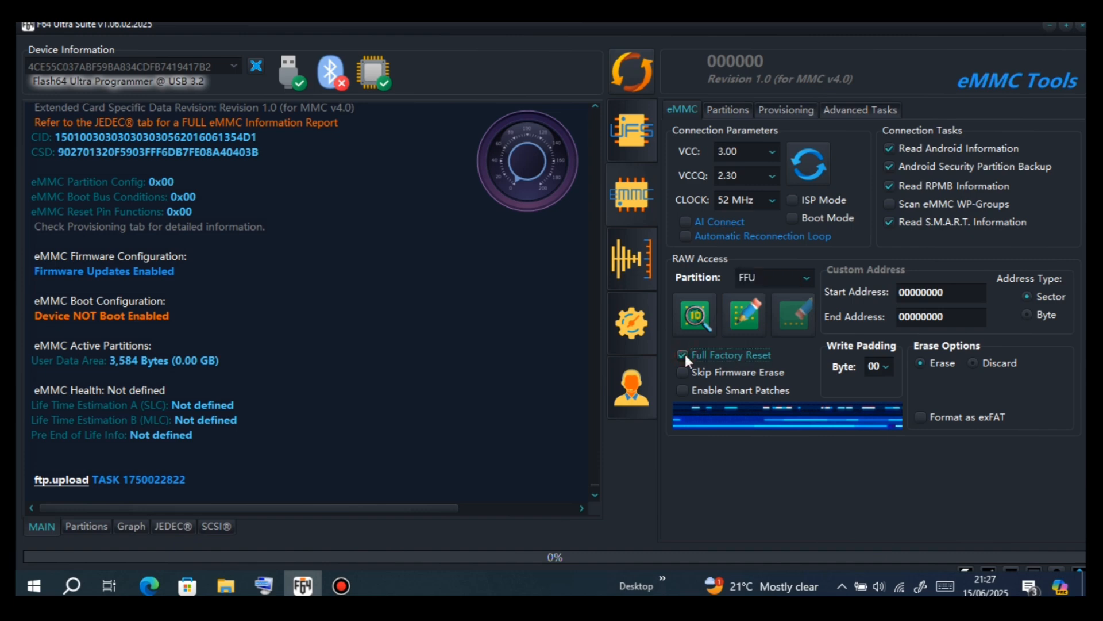
{"action": "left_click", "coordinate": [743, 315]}
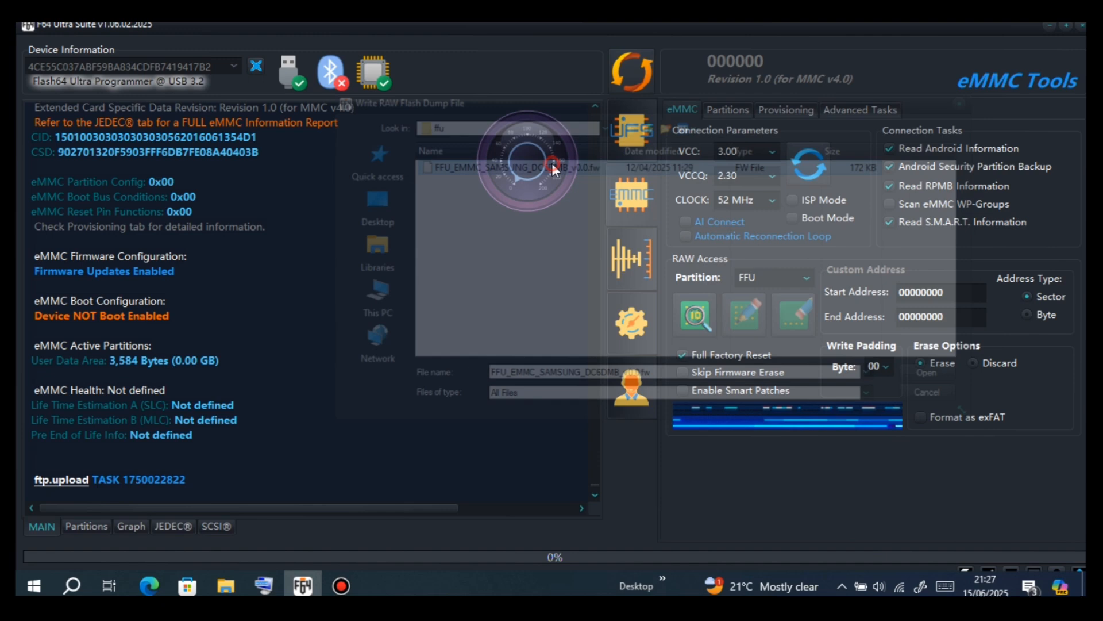
{"action": "left_click", "coordinate": [939, 362]}
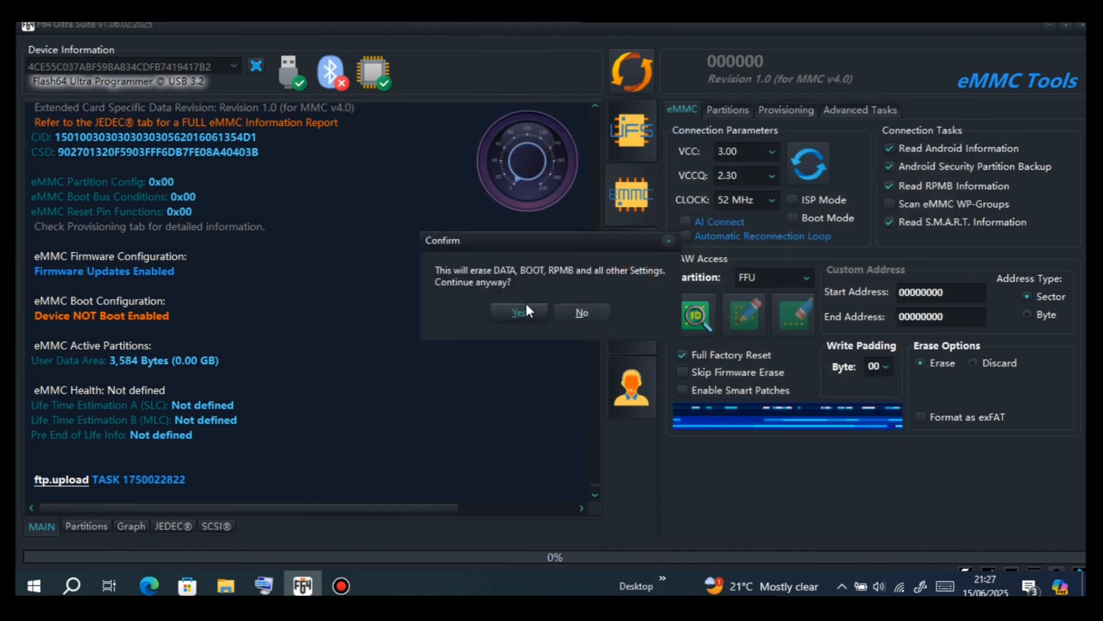
Step: Confirm erasing data, boot and RPMB so the erase and FFU firmware write proceed
{"action": "left_click", "coordinate": [517, 312]}
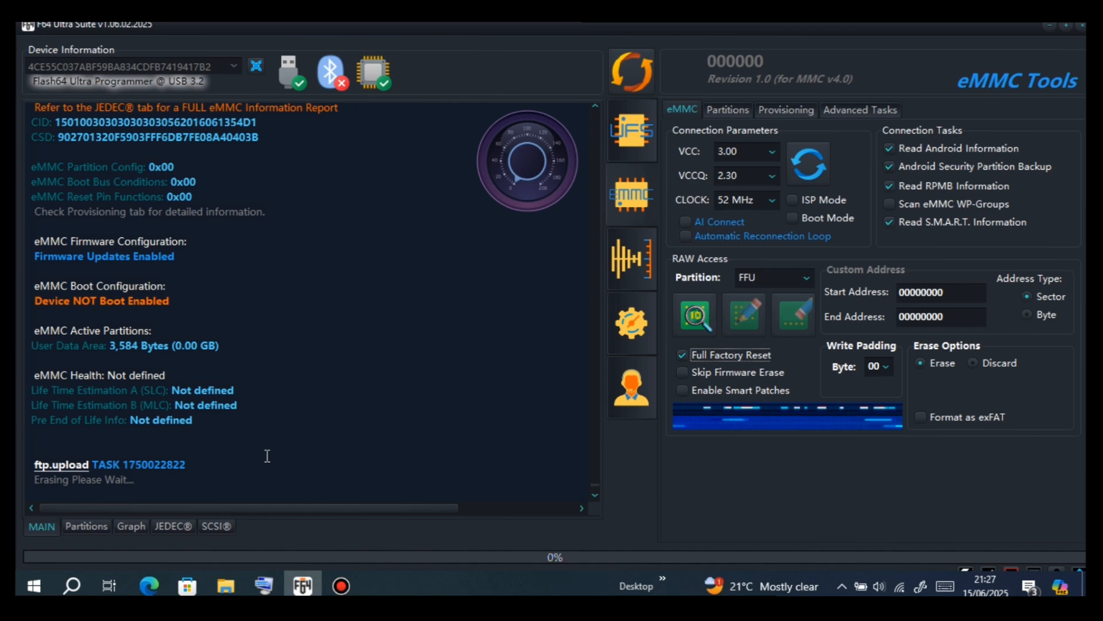
{"action": "mouse_move", "coordinate": [70, 481]}
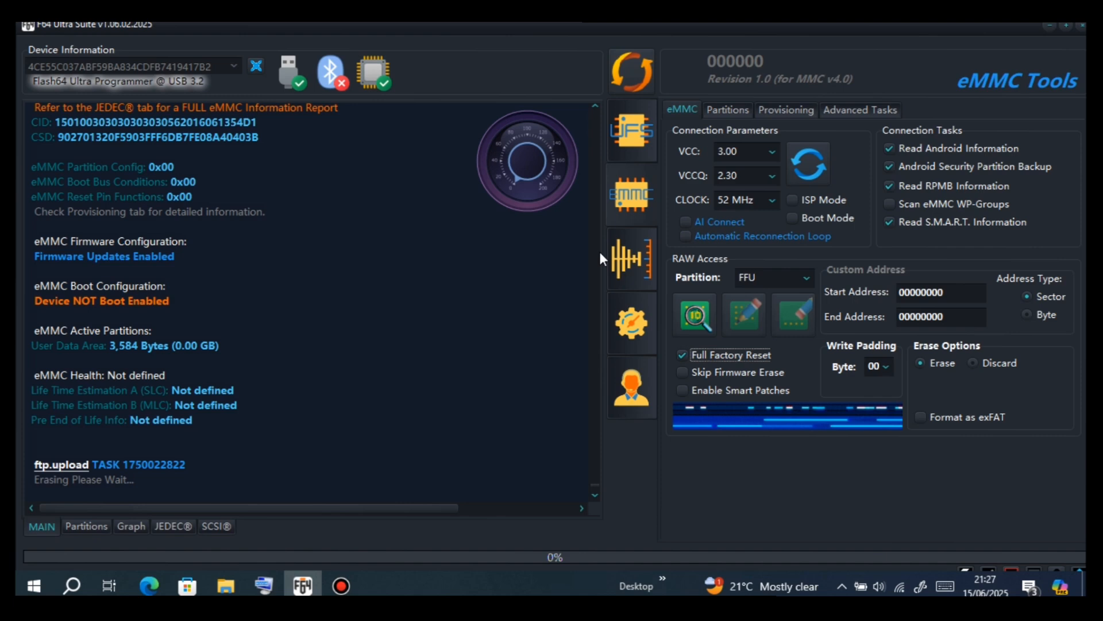
{"action": "mouse_move", "coordinate": [899, 67]}
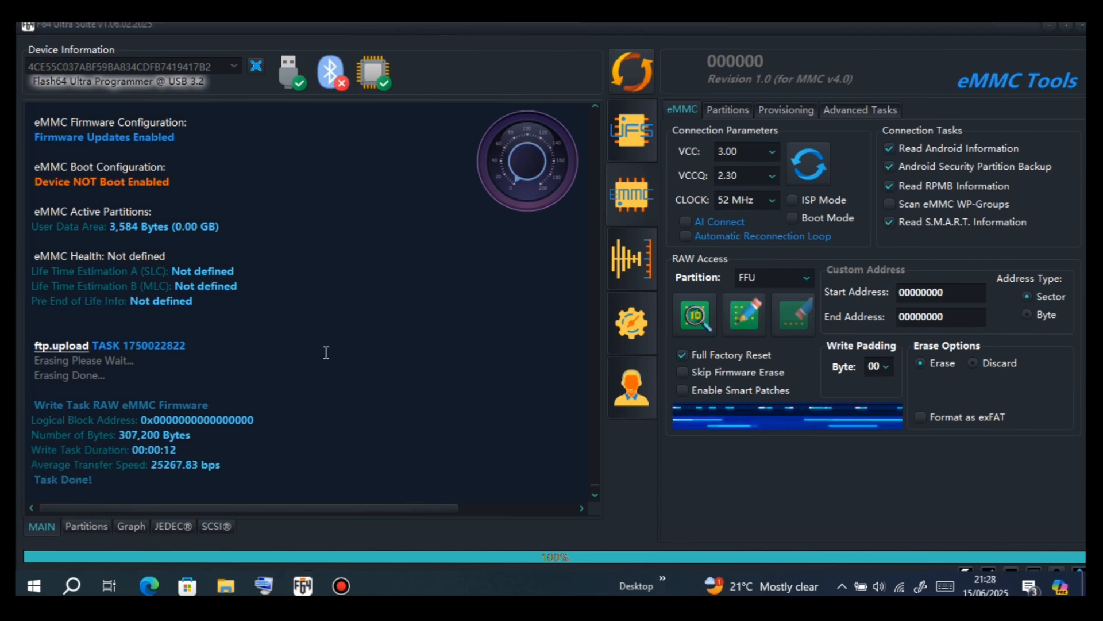
{"action": "mouse_move", "coordinate": [77, 484]}
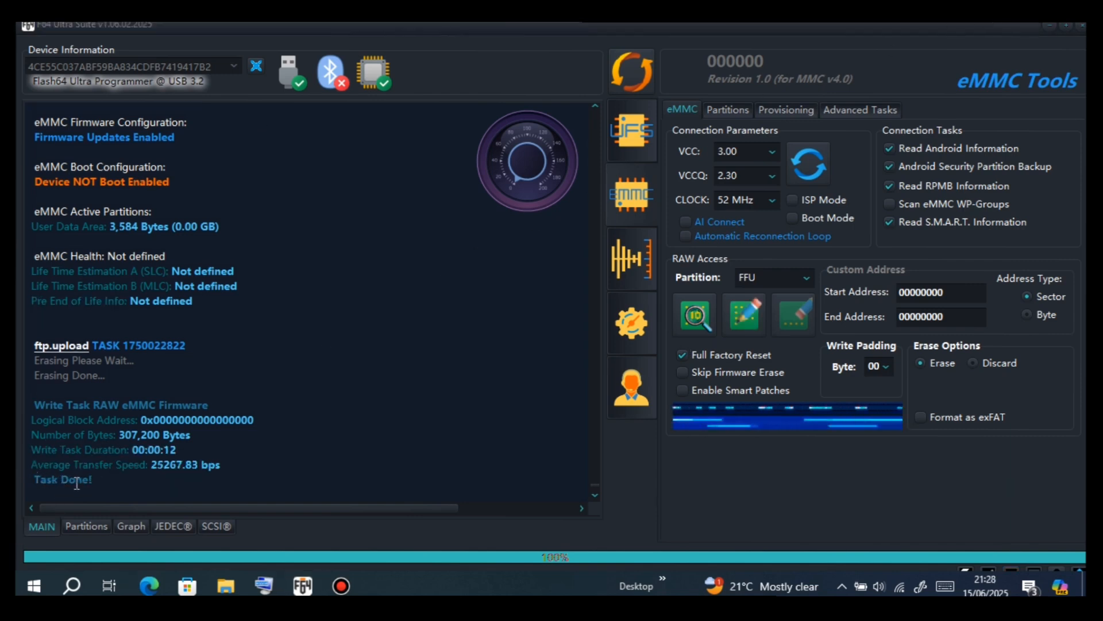
Step: Reconnect to the flashed eMMC, now DC6DM0 revision 1.8, with boot partitions auto-backed up
{"action": "left_click", "coordinate": [808, 163]}
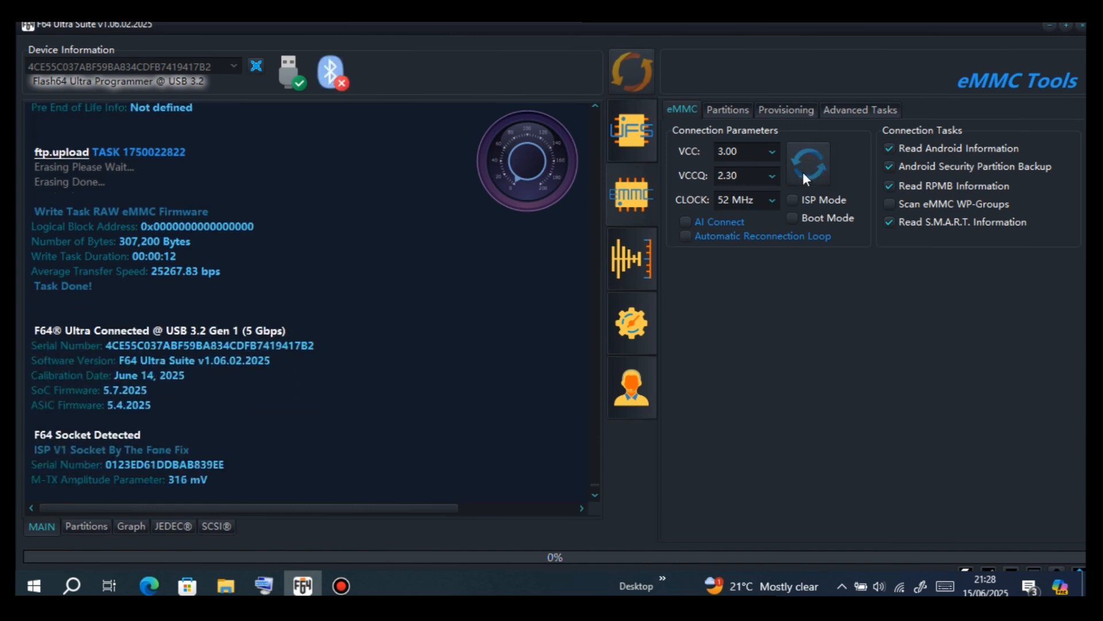
{"action": "mouse_move", "coordinate": [86, 524]}
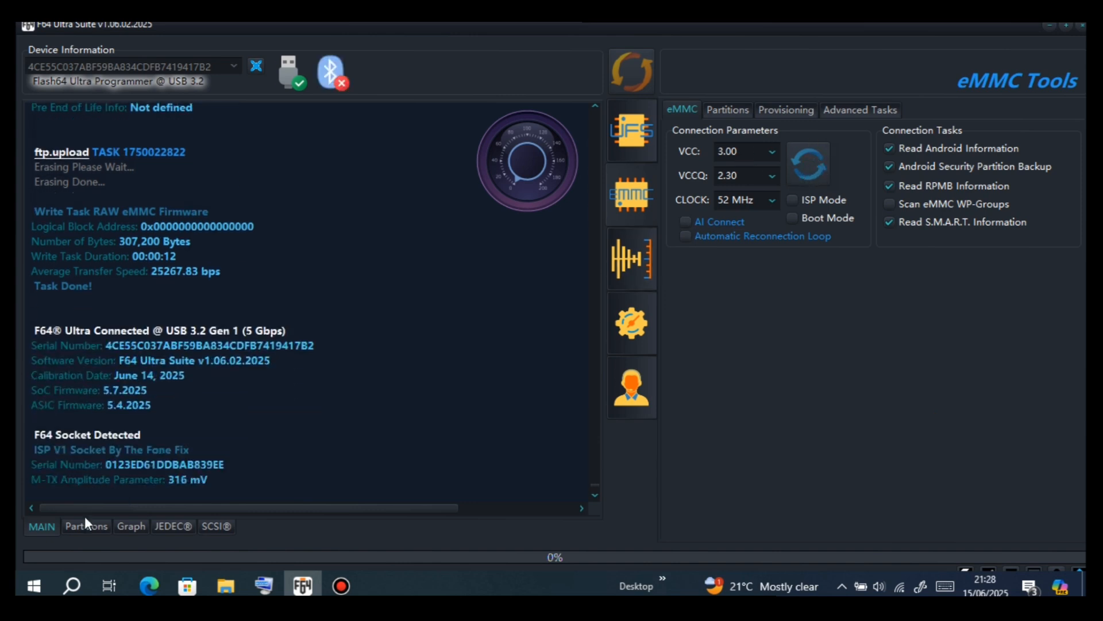
{"action": "mouse_move", "coordinate": [761, 192]}
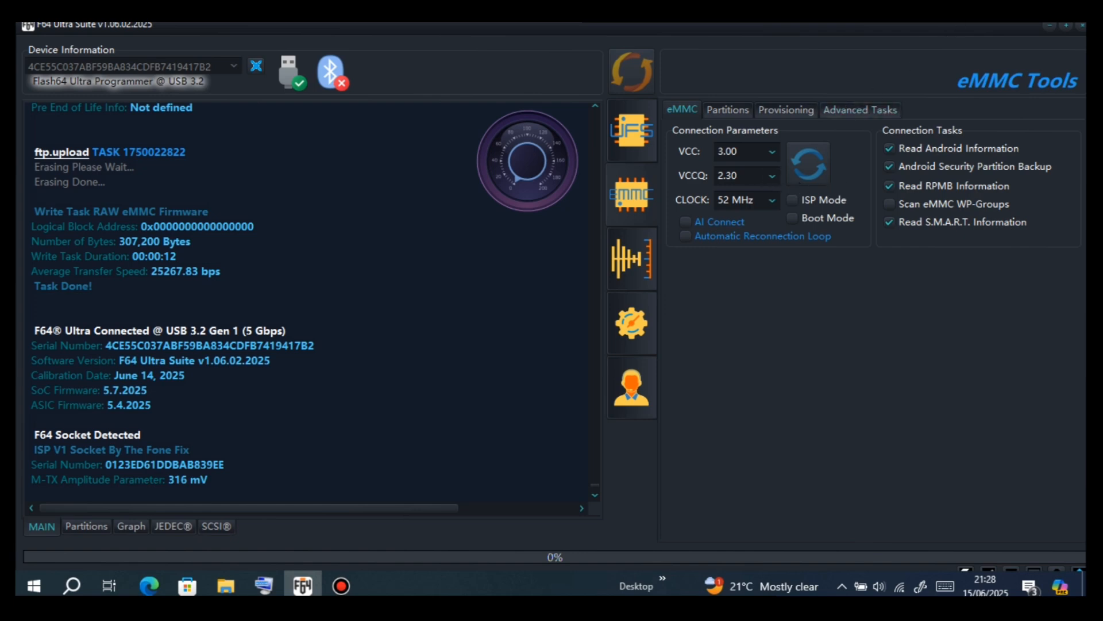
{"action": "left_click", "coordinate": [807, 164]}
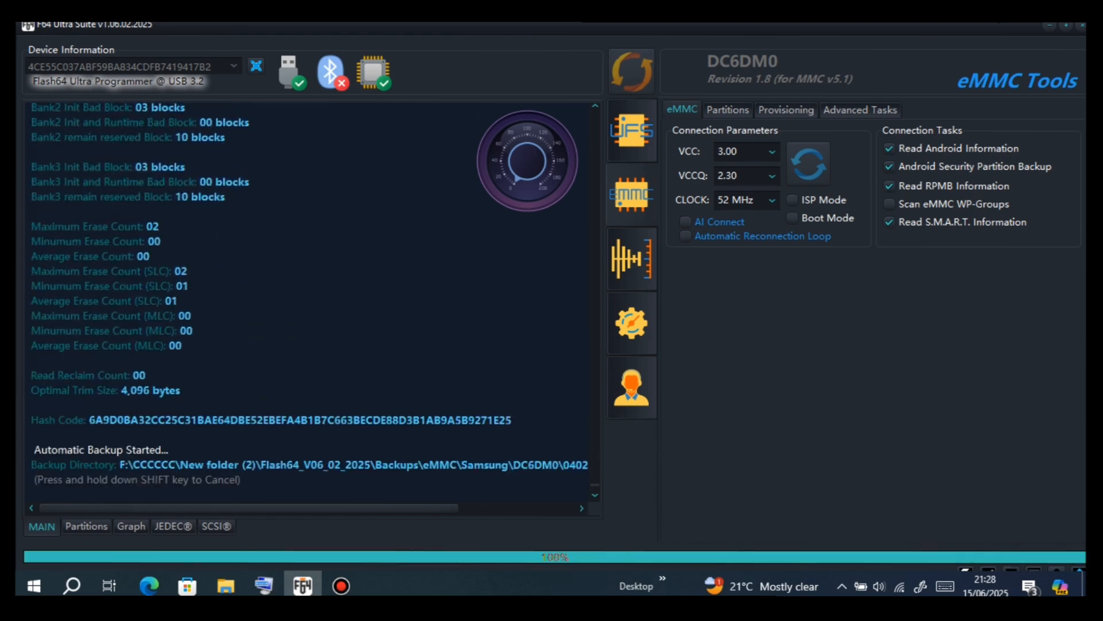
{"action": "scroll", "scroll_direction": "down", "scroll_amount": 3}
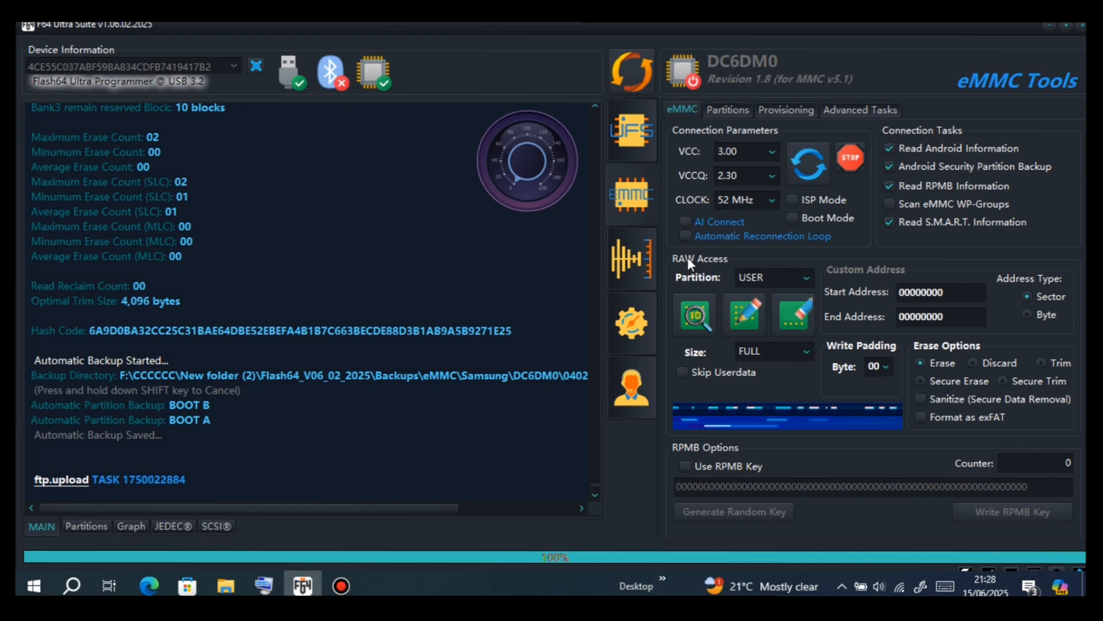
Step: Restore the saved BOOT B, BOOT A and USER dumps onto the DC6DM0 chip via the Partitions tab
{"action": "left_click", "coordinate": [86, 527]}
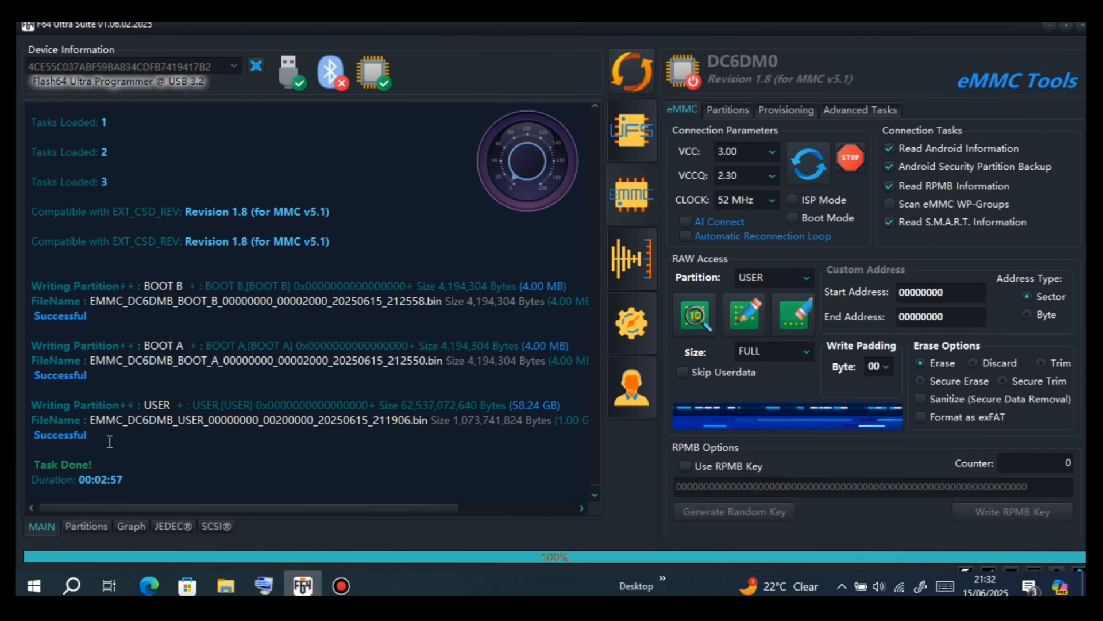
{"action": "mouse_move", "coordinate": [98, 340]}
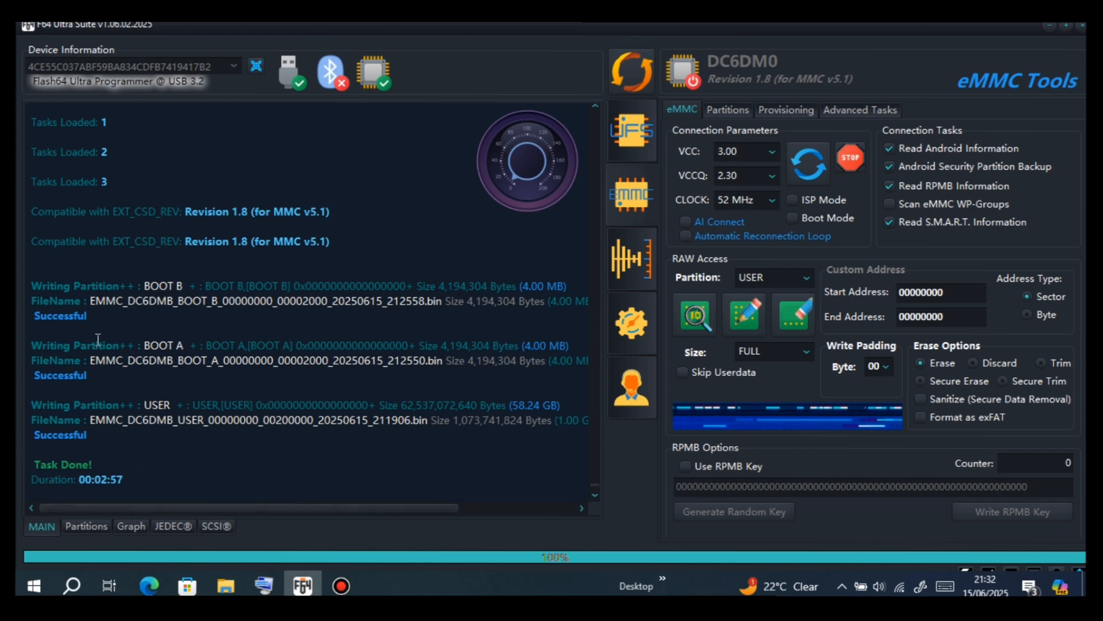
{"action": "mouse_move", "coordinate": [95, 378]}
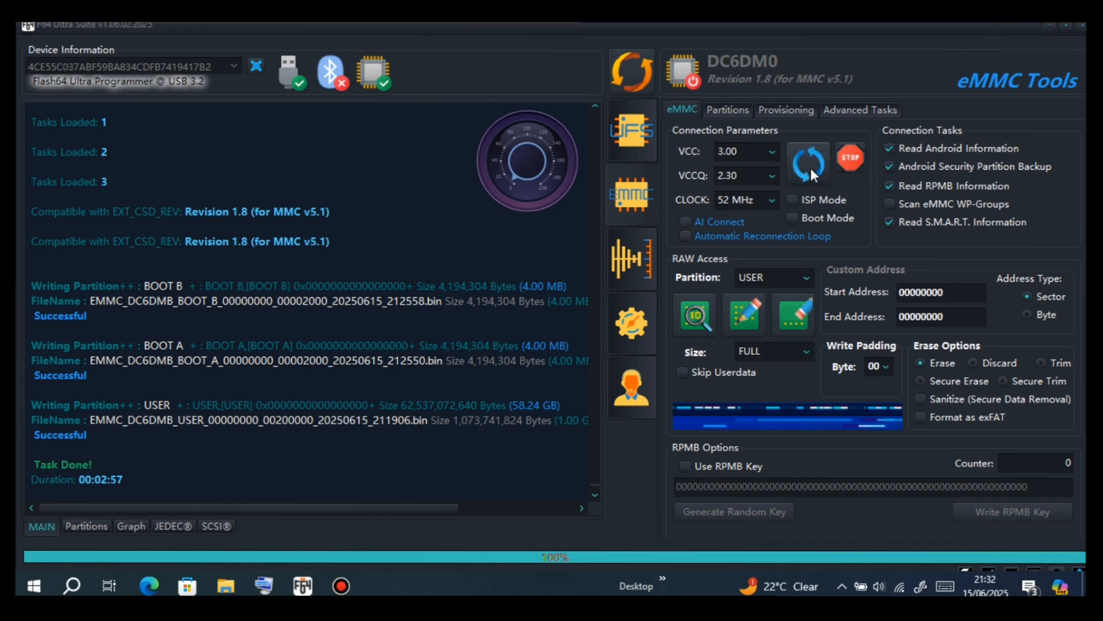
Step: Reconnect to the restored DC6DM0 eMMC and re-read its identity, bad blocks and erase counts
{"action": "left_click", "coordinate": [808, 158]}
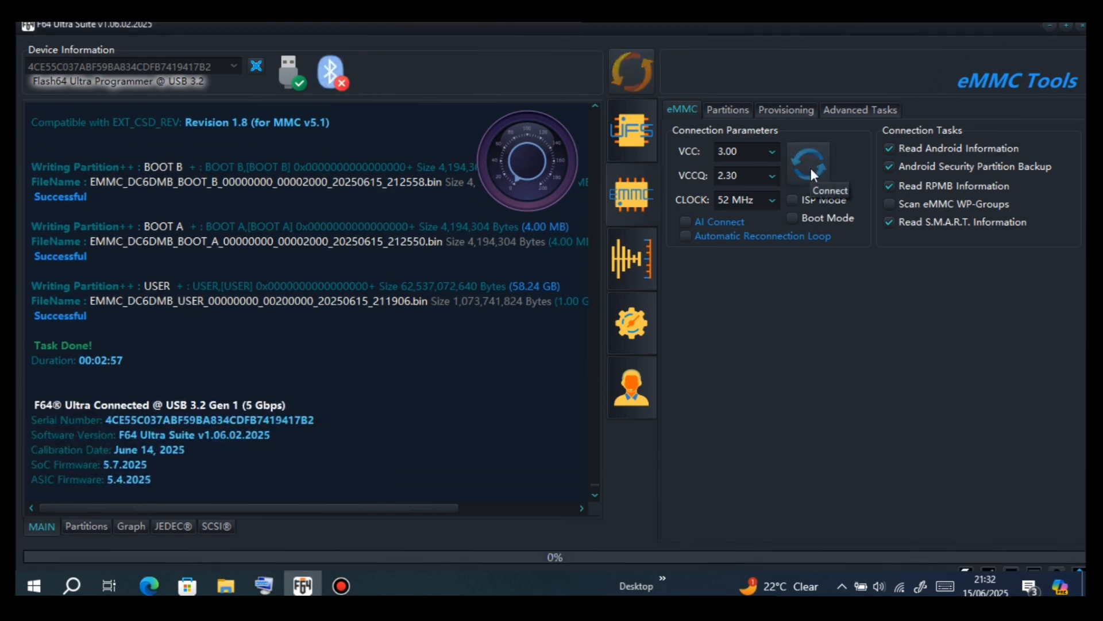
{"action": "left_click", "coordinate": [808, 158]}
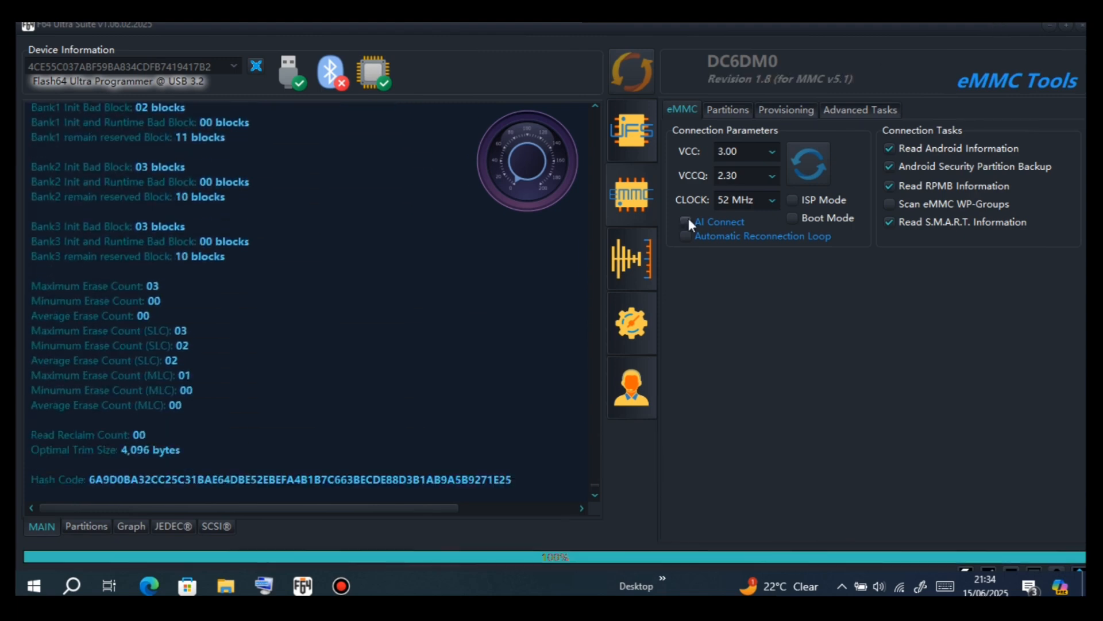
{"action": "left_click", "coordinate": [86, 526]}
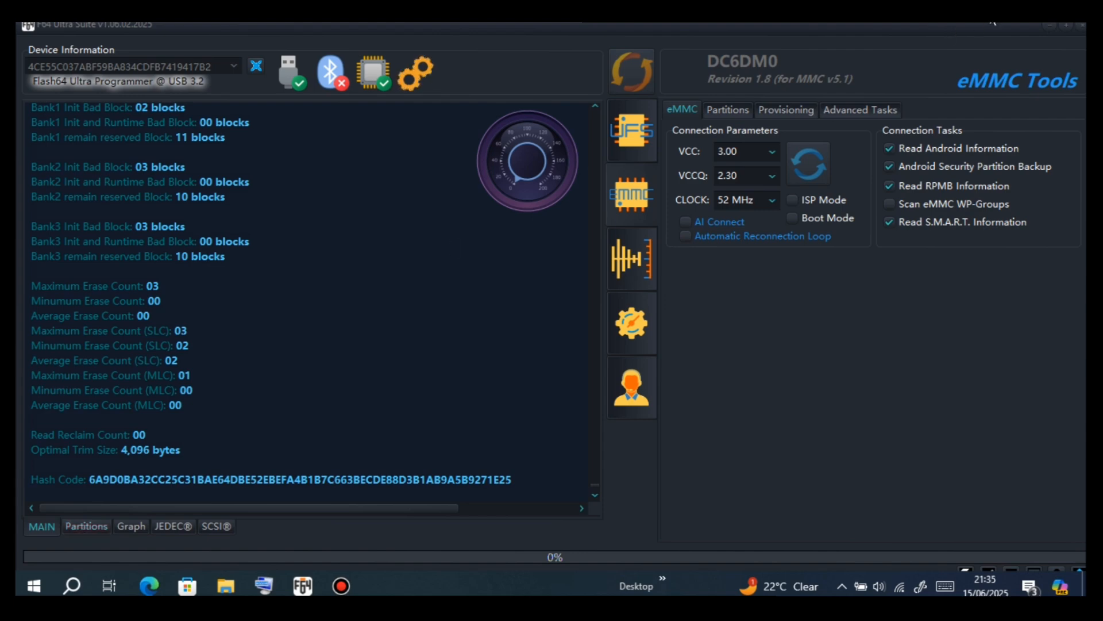
Step: In the partition list, load the edited persistent and up_param images from sec_edited
{"action": "left_click", "coordinate": [86, 526]}
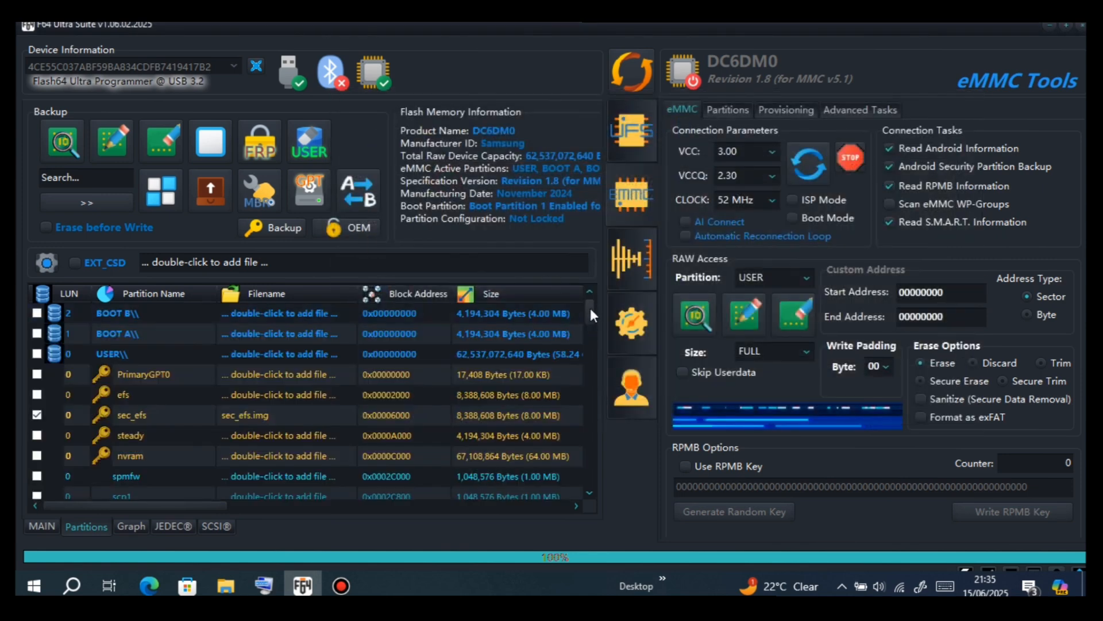
{"action": "scroll", "scroll_direction": "down", "scroll_amount": 3}
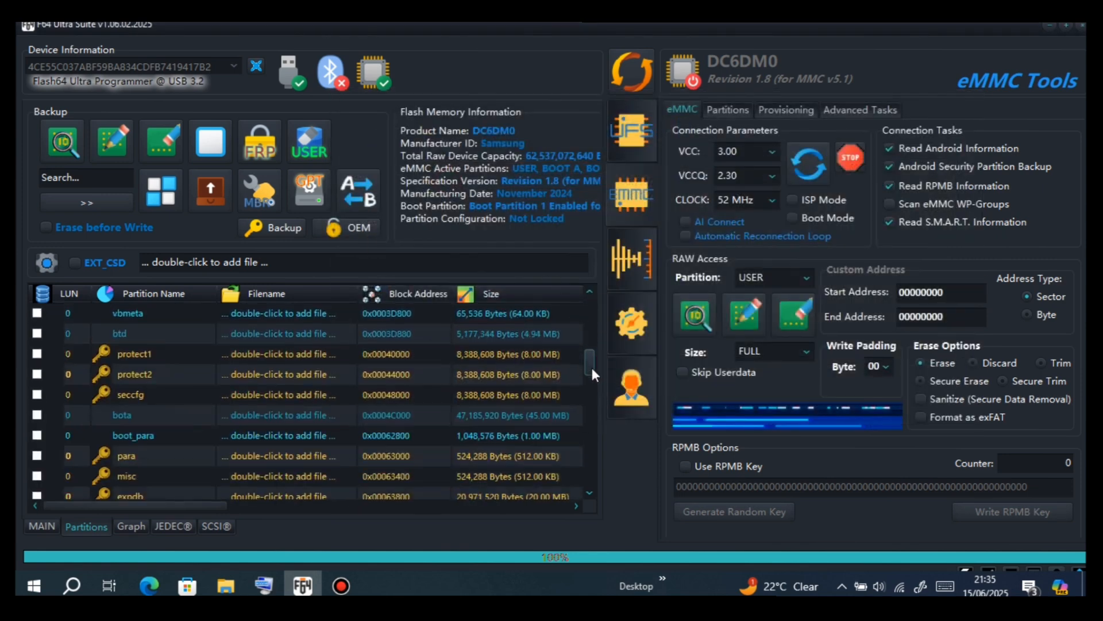
{"action": "scroll", "scroll_direction": "down", "scroll_amount": 3}
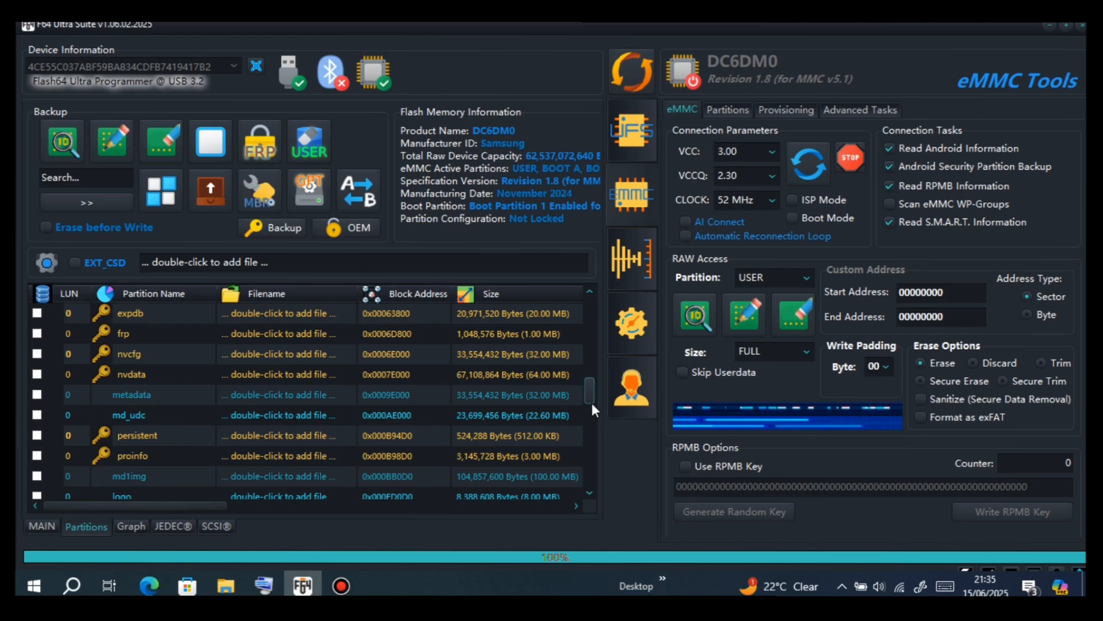
{"action": "scroll", "scroll_direction": "down", "scroll_amount": 3}
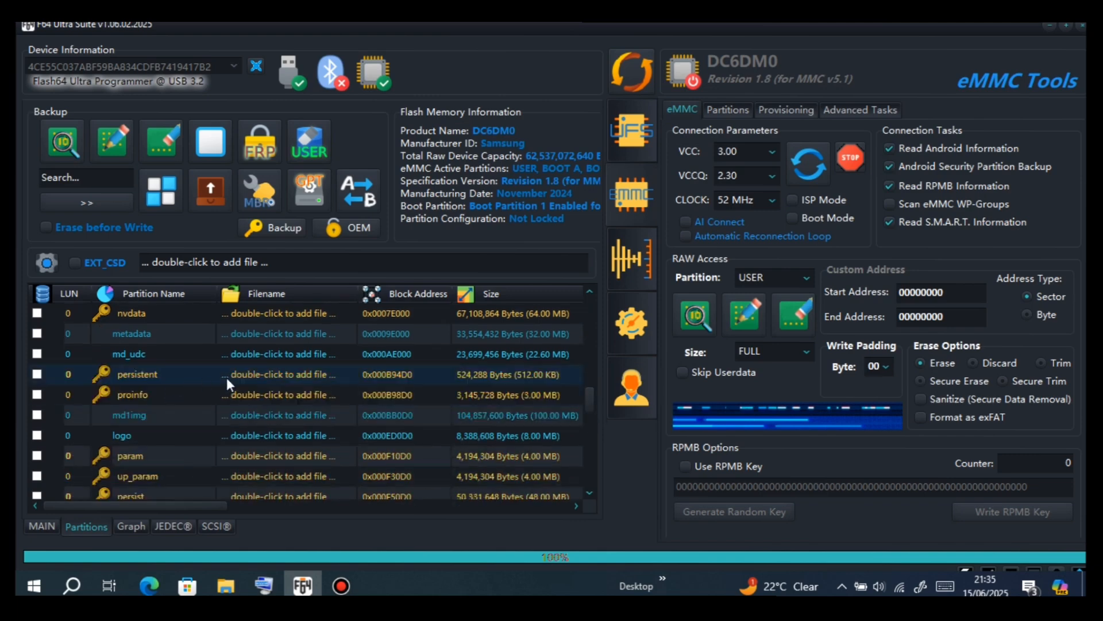
{"action": "double_click", "coordinate": [282, 373]}
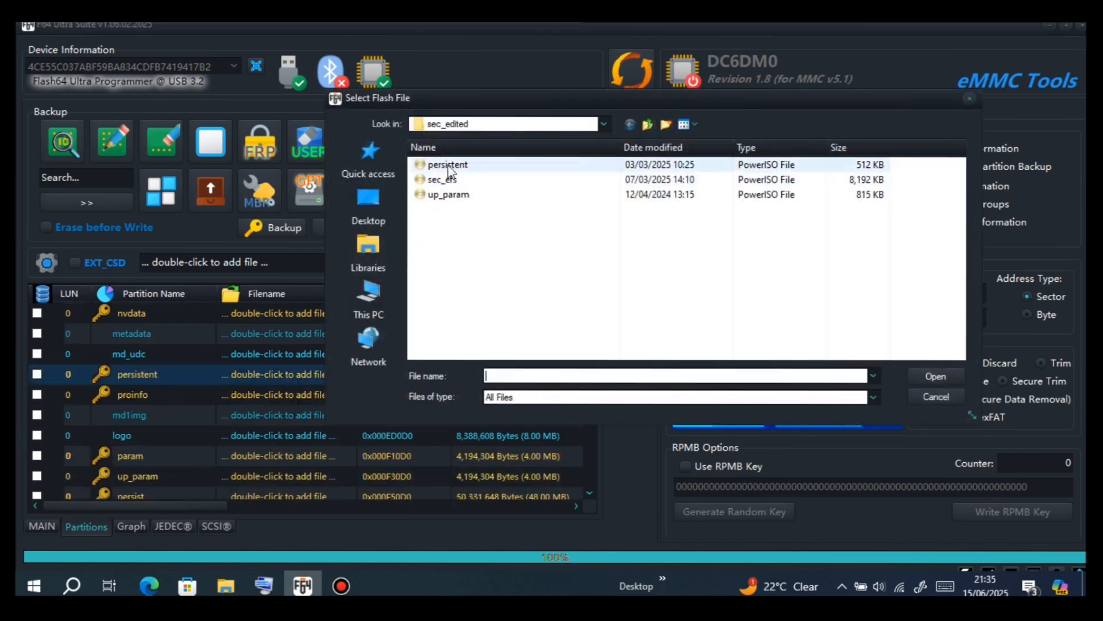
{"action": "double_click", "coordinate": [447, 164]}
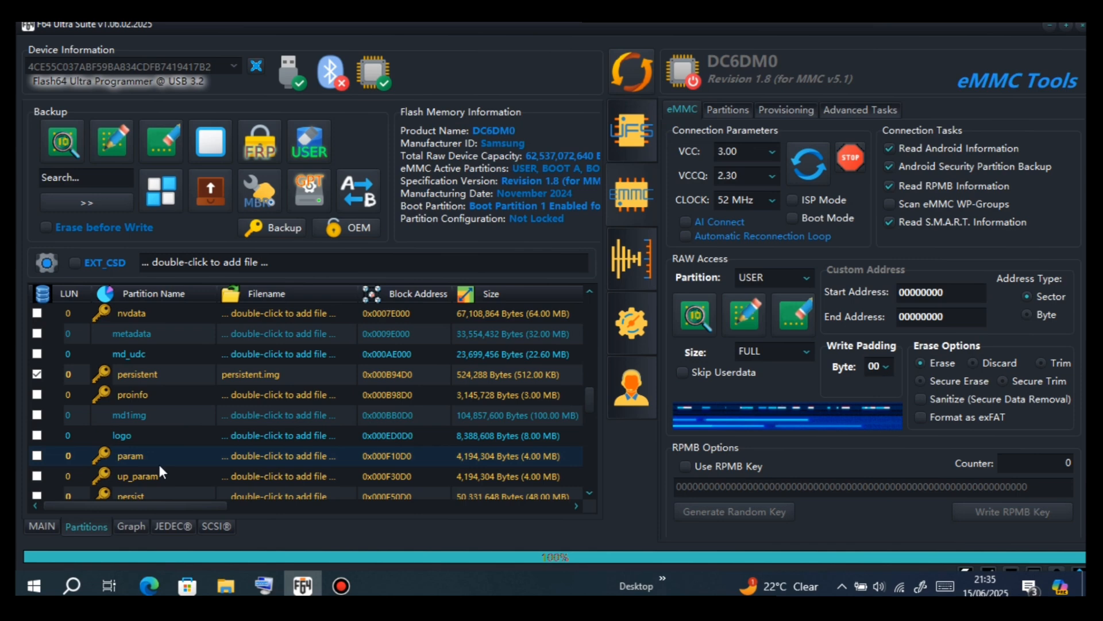
{"action": "double_click", "coordinate": [280, 476]}
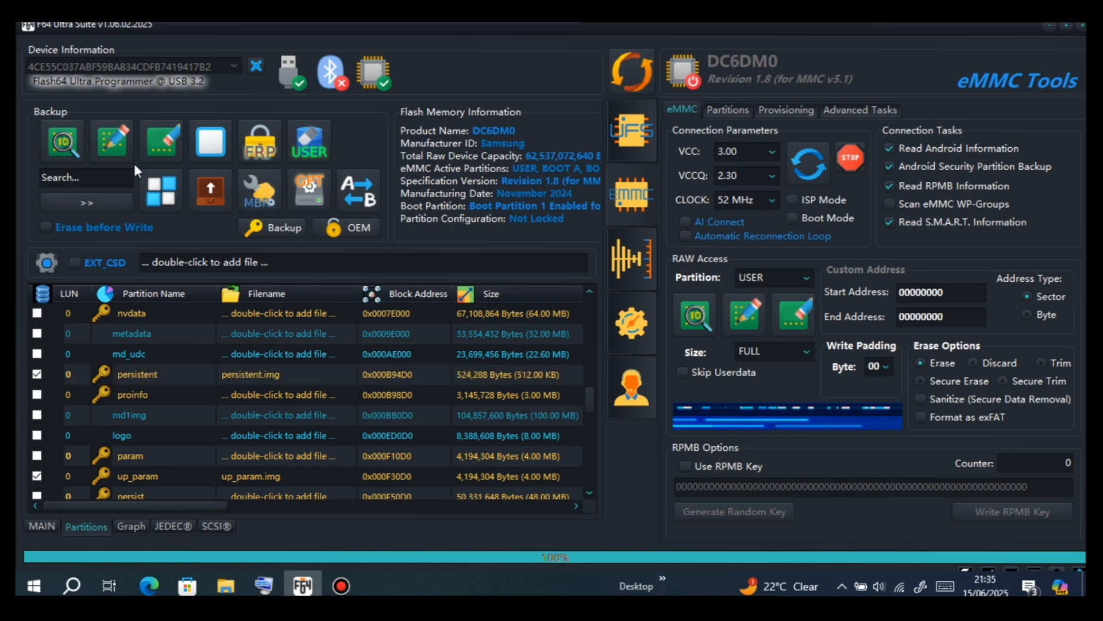
Step: Write the chosen sec_efs, persistent and up_param images to the eMMC, confirming with Yes
{"action": "left_click", "coordinate": [110, 140]}
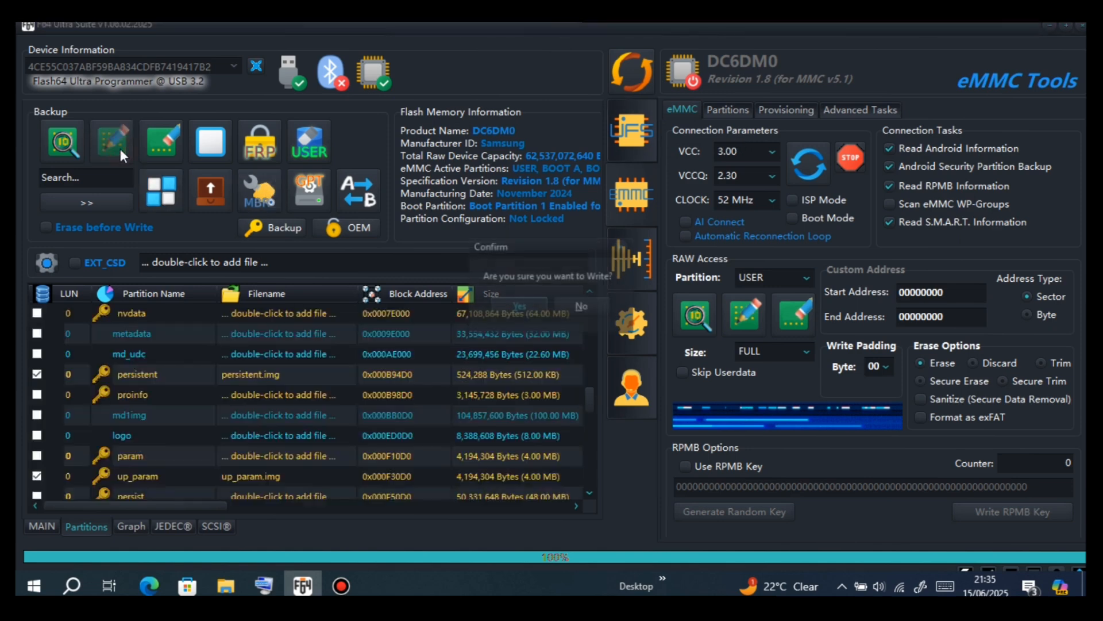
{"action": "left_click", "coordinate": [520, 304]}
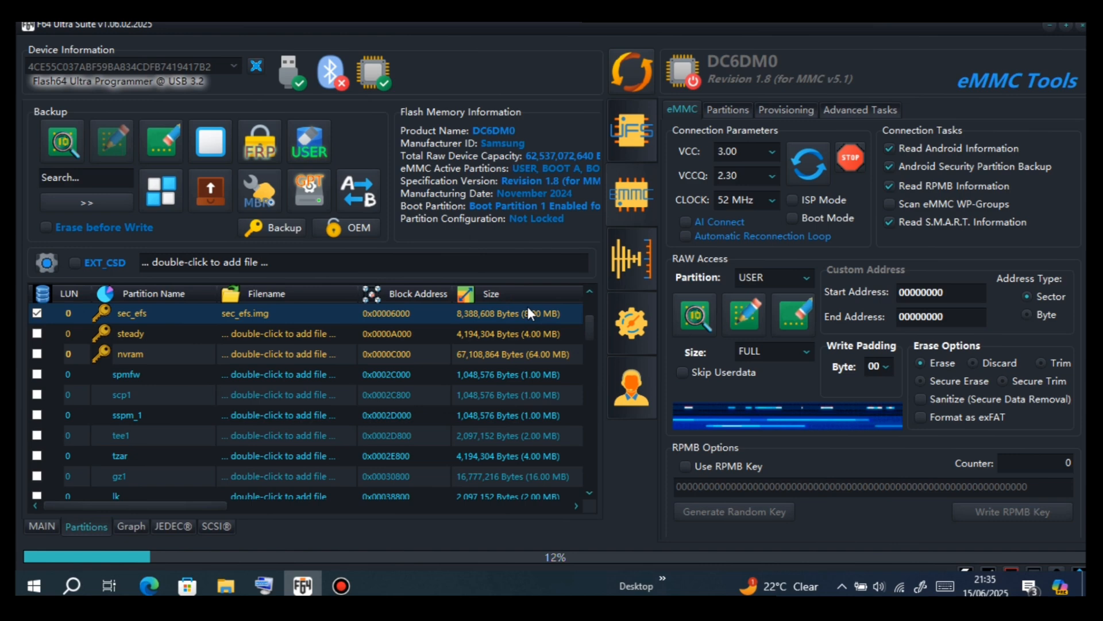
{"action": "scroll", "scroll_direction": "down", "scroll_amount": 3}
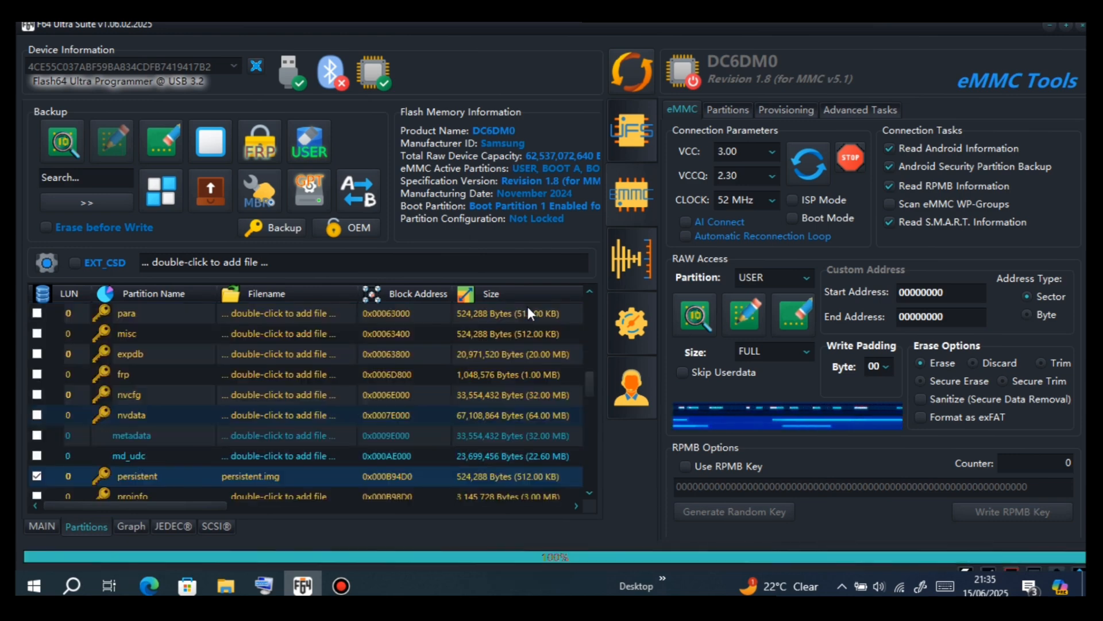
{"action": "scroll", "scroll_direction": "down", "scroll_amount": 3}
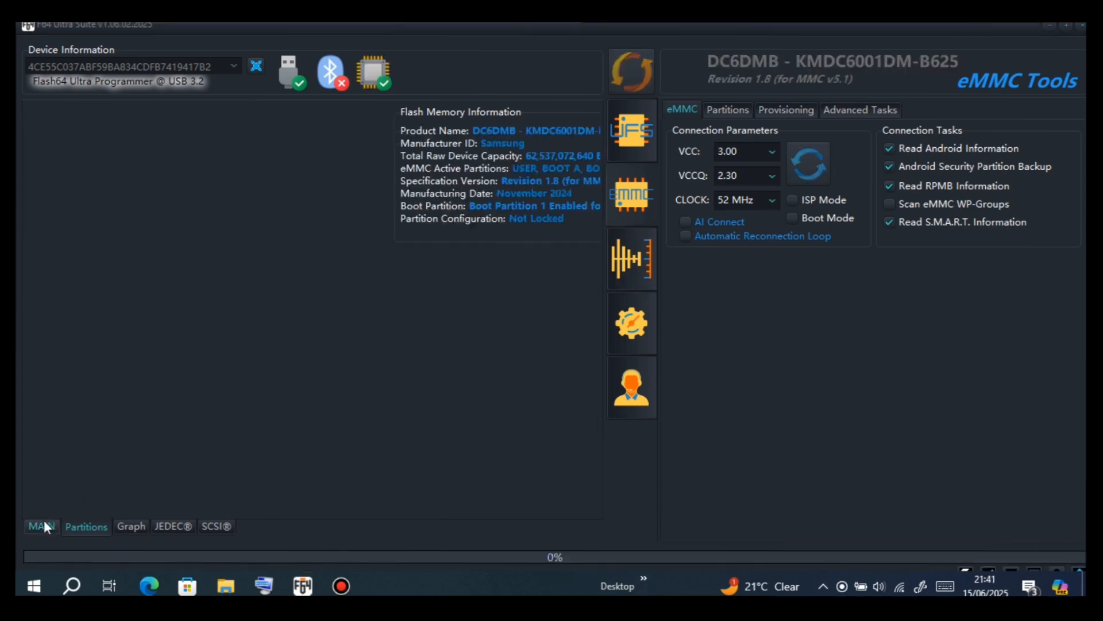
Step: Reconnect to the DC6DMB chip and read its health report and 60-partition table
{"action": "left_click", "coordinate": [86, 526]}
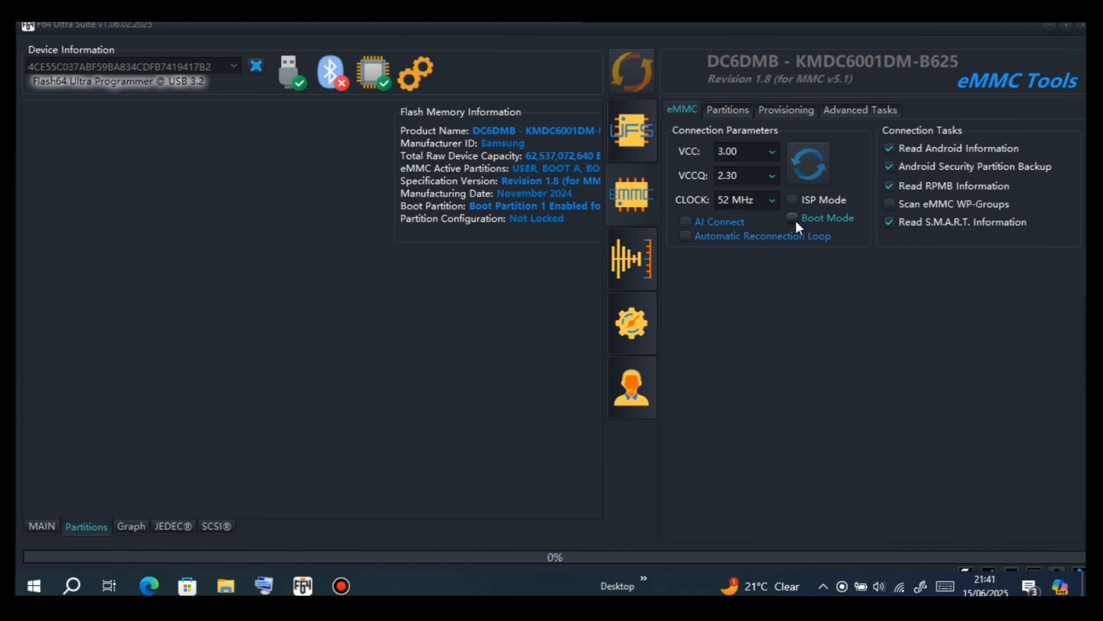
{"action": "mouse_move", "coordinate": [137, 432]}
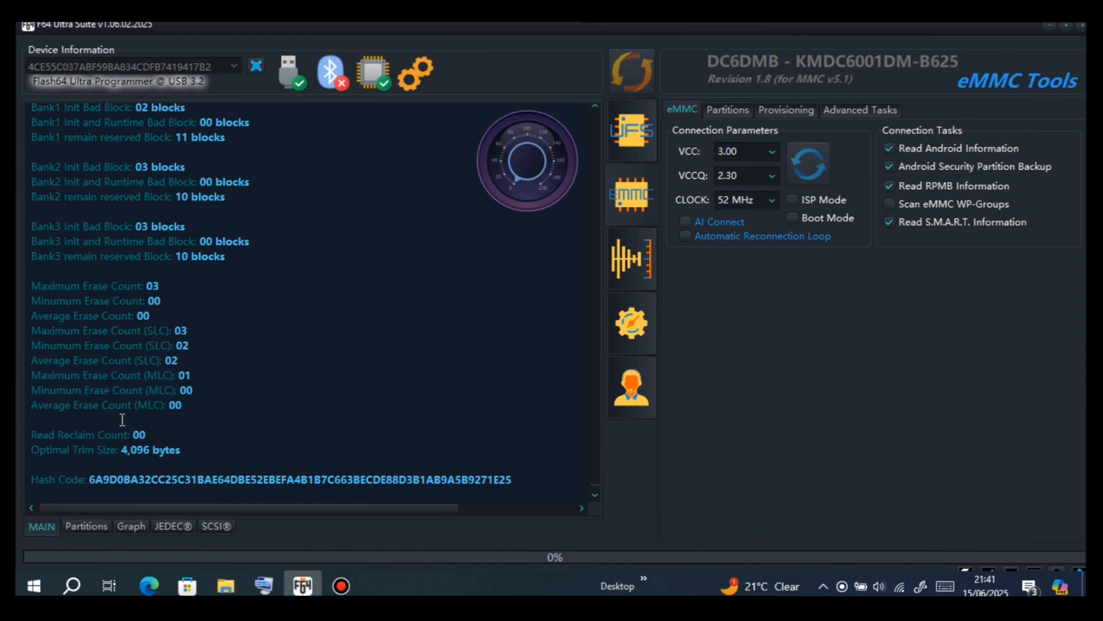
{"action": "mouse_move", "coordinate": [157, 560]}
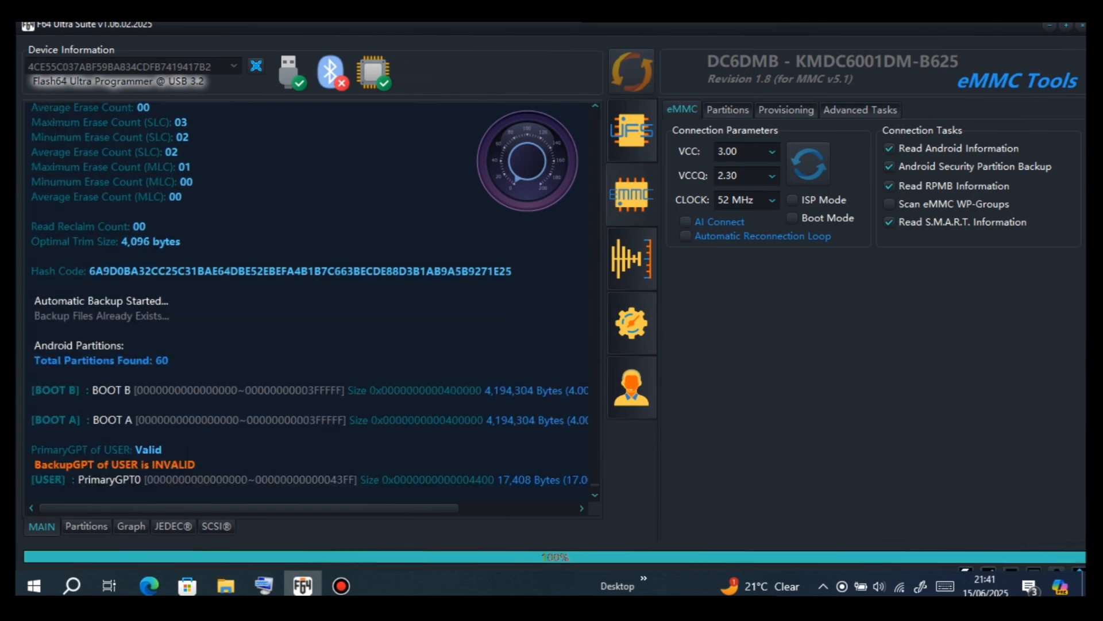
{"action": "scroll", "scroll_direction": "down", "scroll_amount": 3}
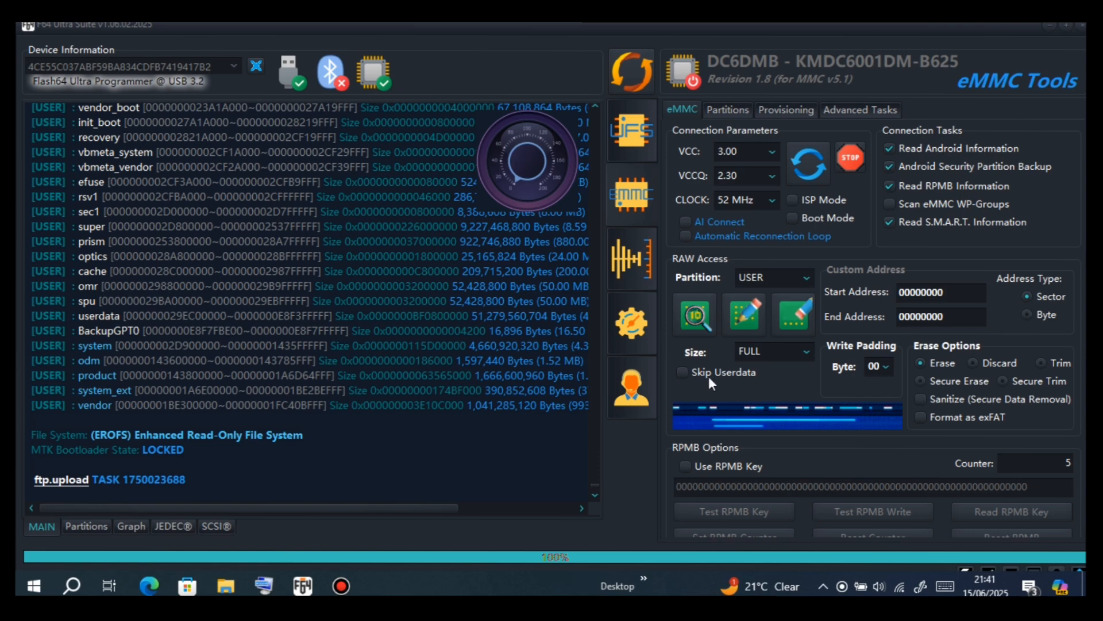
Step: With RAW access set to FFU and Smart Patches on, write FFU_EMMC_SAMSUNG_DC6DMB_v0.0.fw to the eMMC
{"action": "left_click", "coordinate": [772, 277]}
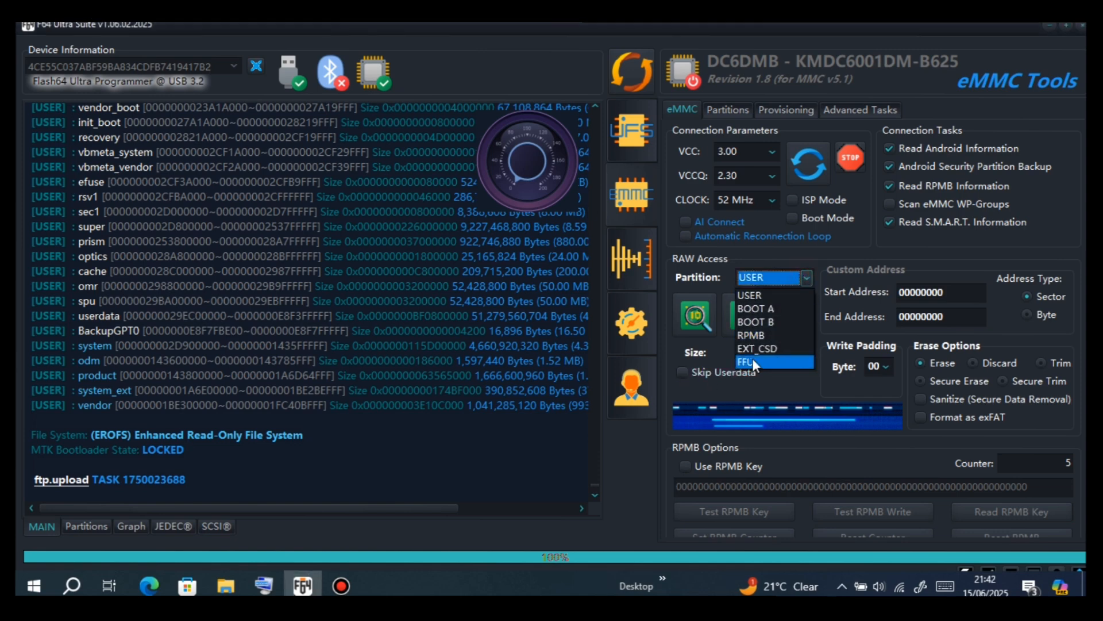
{"action": "left_click", "coordinate": [753, 361]}
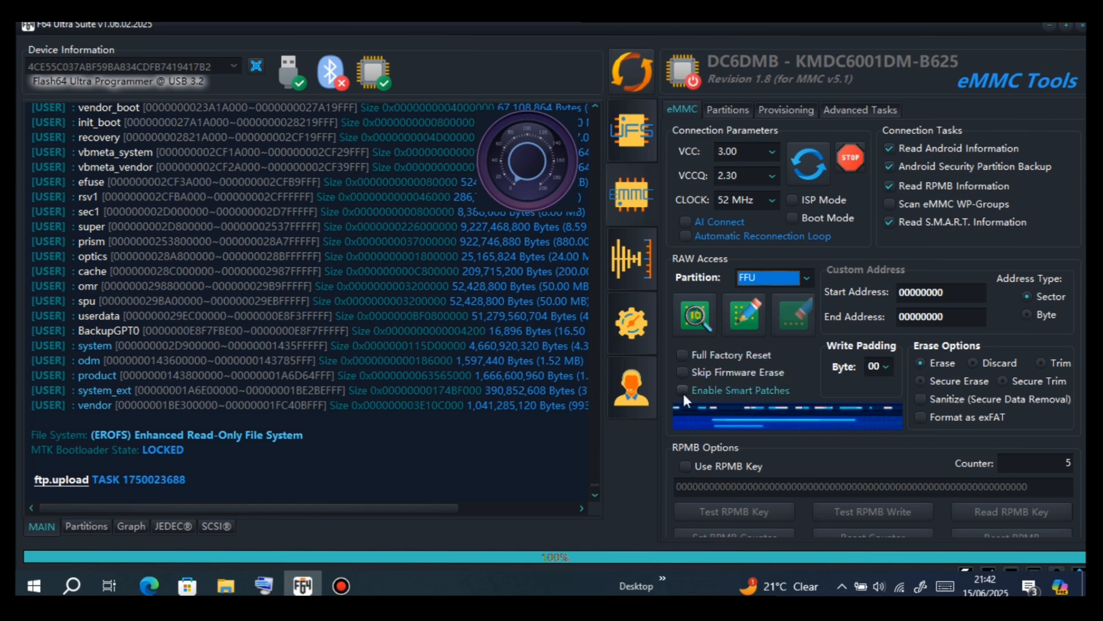
{"action": "left_click", "coordinate": [682, 389]}
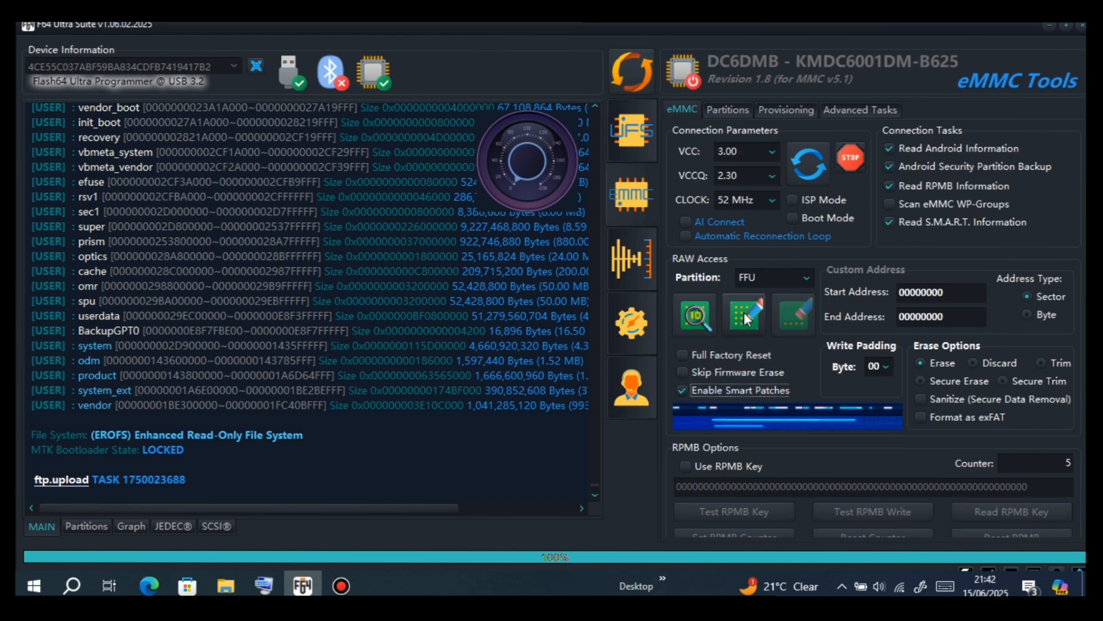
{"action": "left_click", "coordinate": [743, 315]}
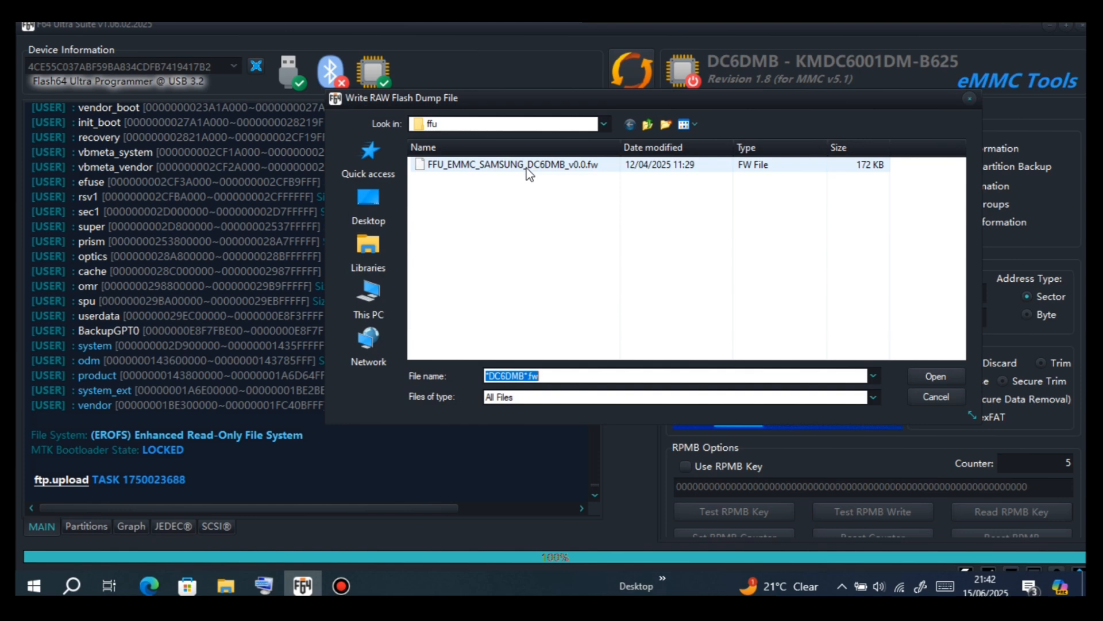
{"action": "left_click", "coordinate": [936, 376]}
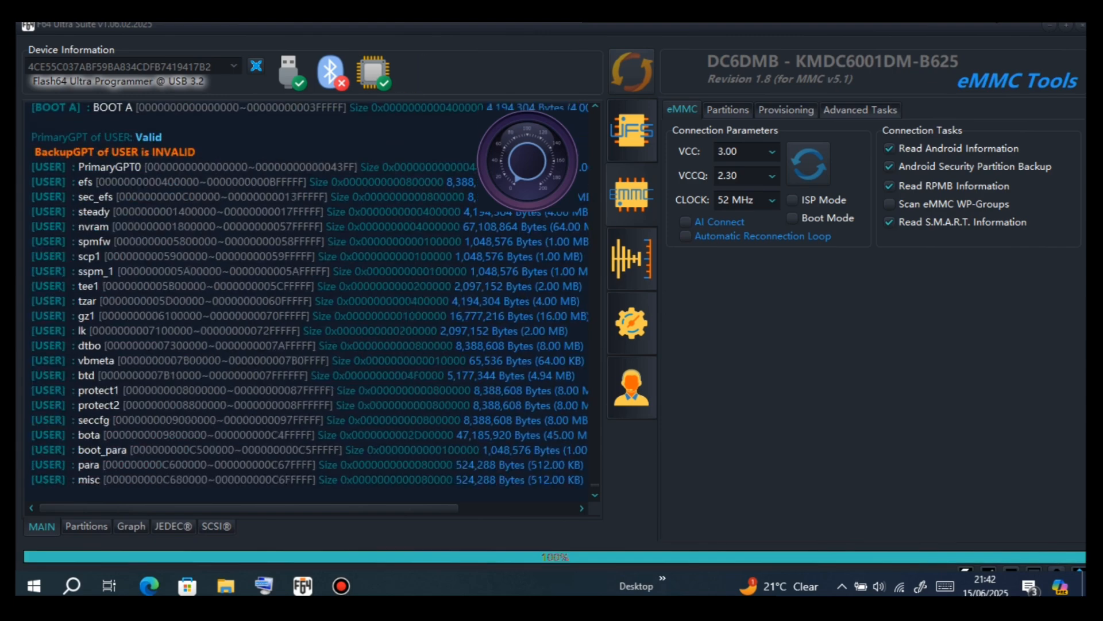
Step: Enable Use RPMB Key and read the chip's RPMB key into an RPMB.key file, accepting both warnings
{"action": "scroll", "scroll_direction": "down", "scroll_amount": 3}
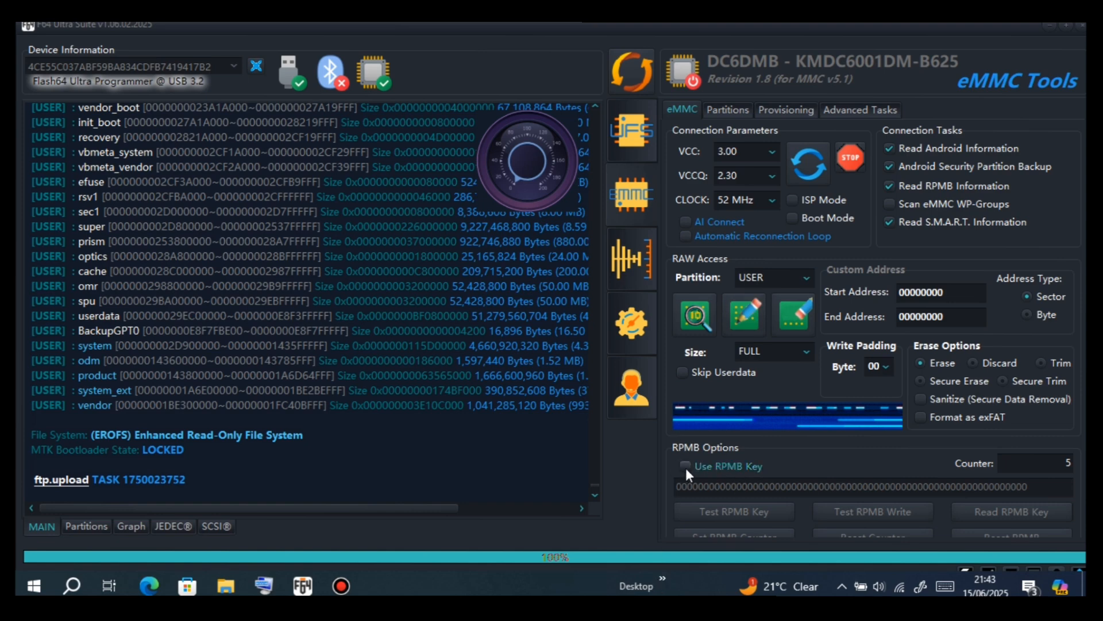
{"action": "left_click", "coordinate": [684, 466]}
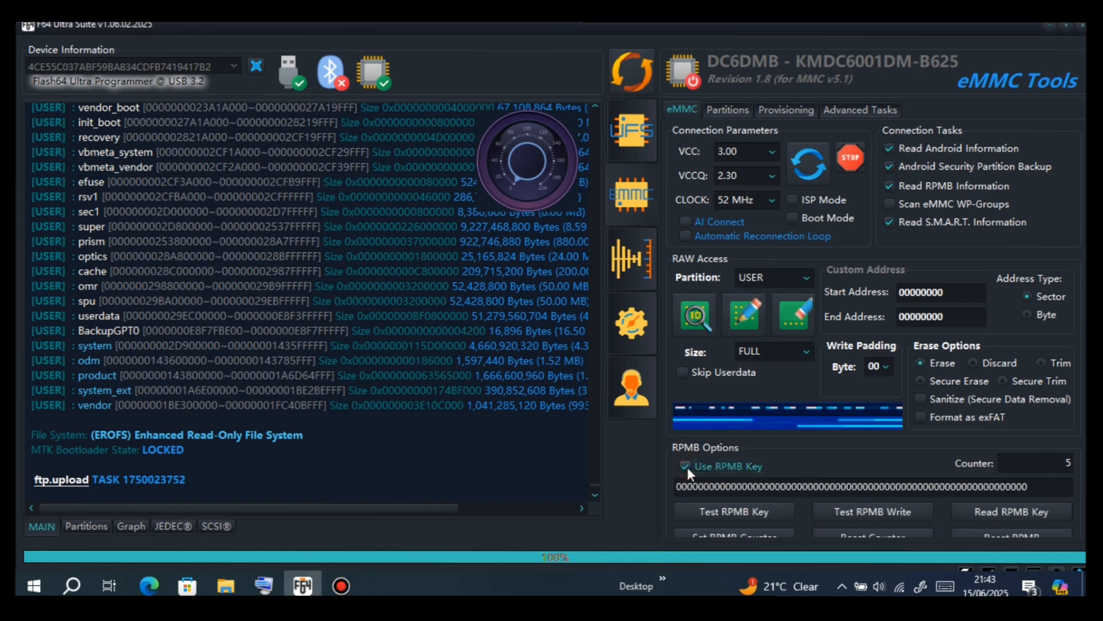
{"action": "left_click", "coordinate": [1010, 511]}
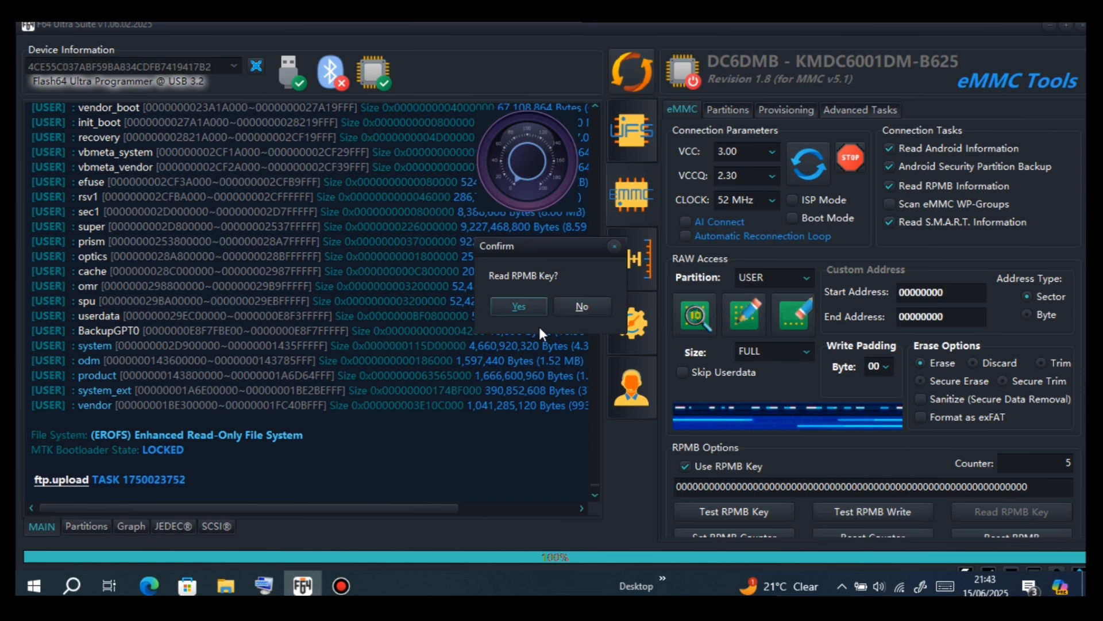
{"action": "left_click", "coordinate": [518, 306]}
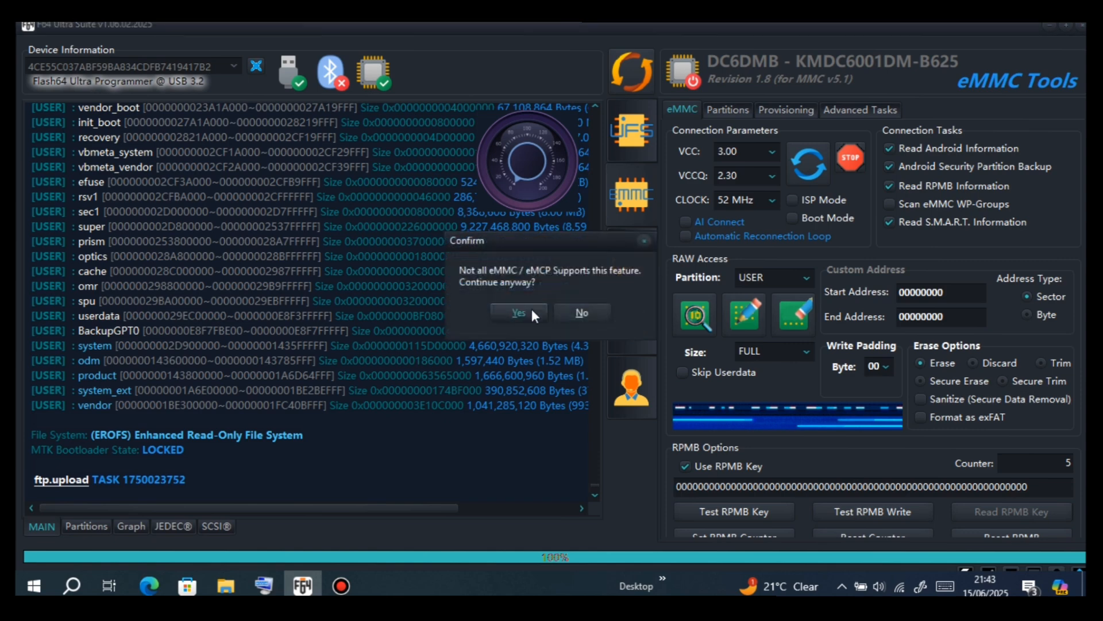
{"action": "left_click", "coordinate": [518, 312]}
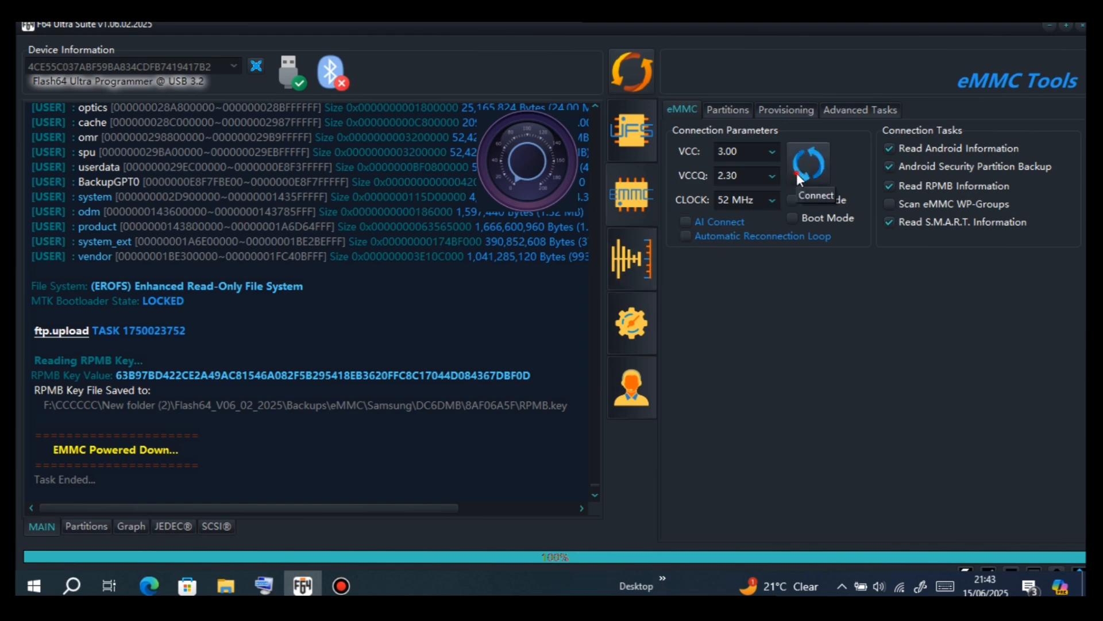
Step: Reconnect with the RPMB key loaded and select RPMB as the raw access partition
{"action": "left_click", "coordinate": [808, 163]}
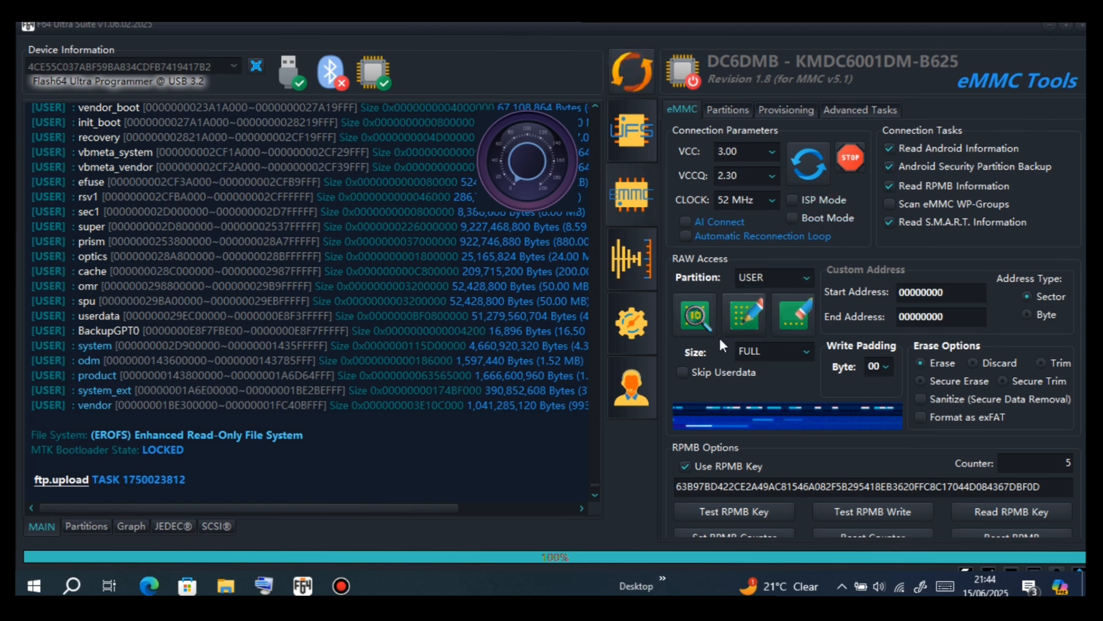
{"action": "left_click", "coordinate": [805, 277]}
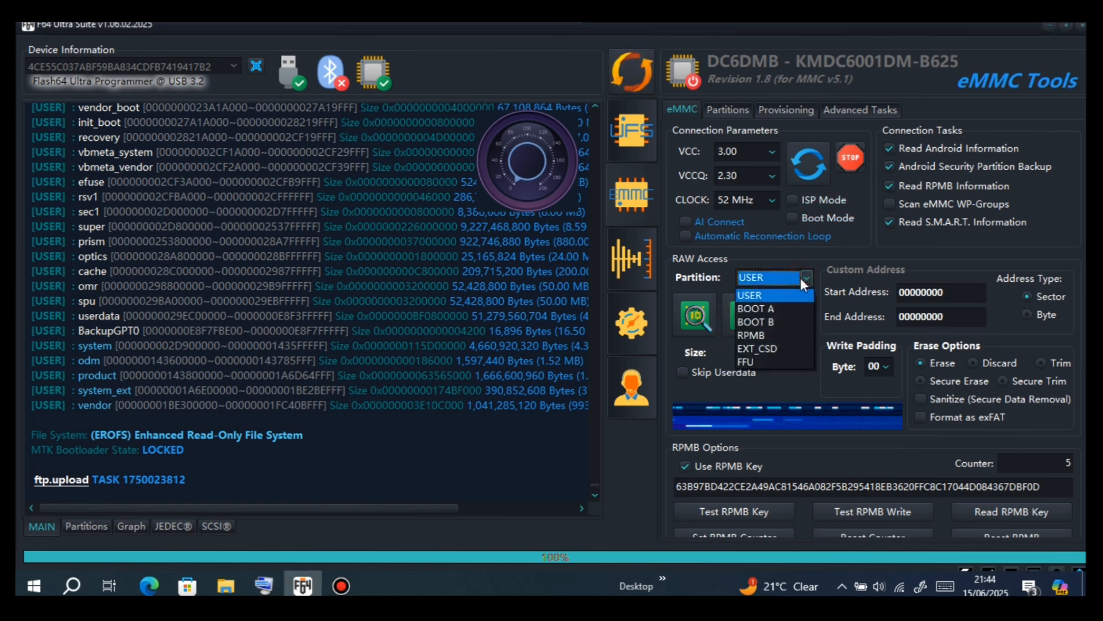
{"action": "left_click", "coordinate": [749, 335]}
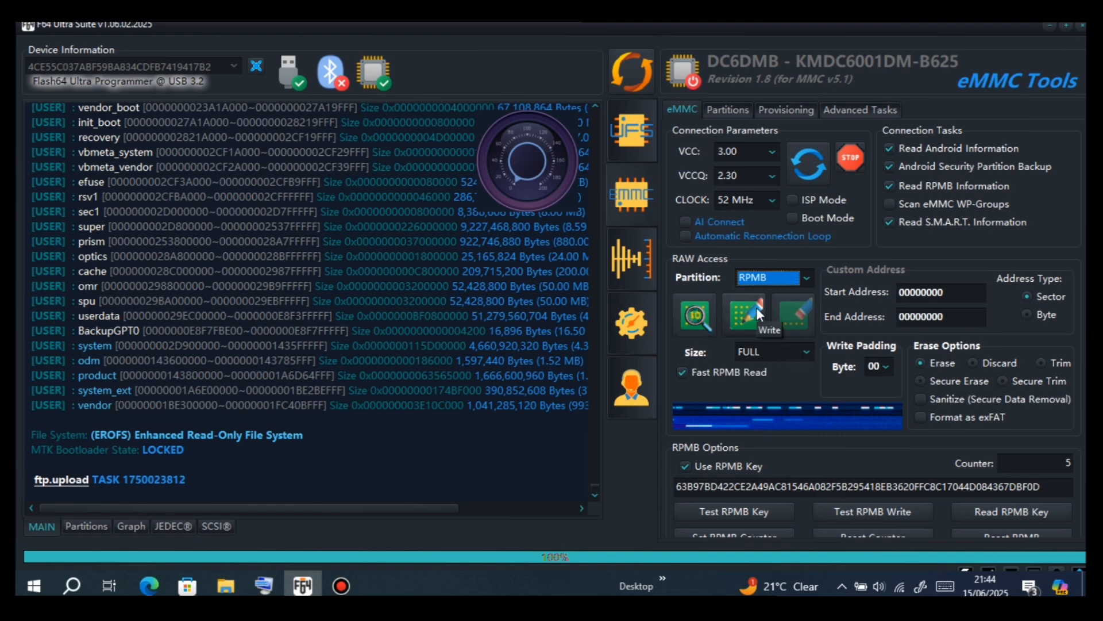
Step: Start writing the edited 16 MB RPMB data file from the RPMB folder, confirming with Yes
{"action": "left_click", "coordinate": [743, 309]}
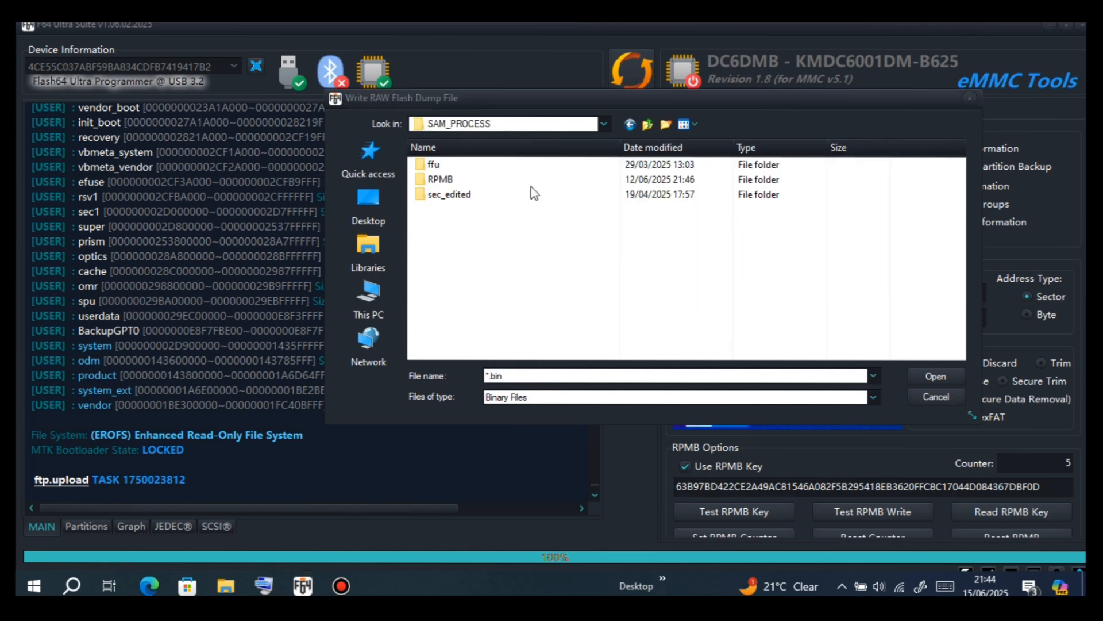
{"action": "double_click", "coordinate": [440, 180]}
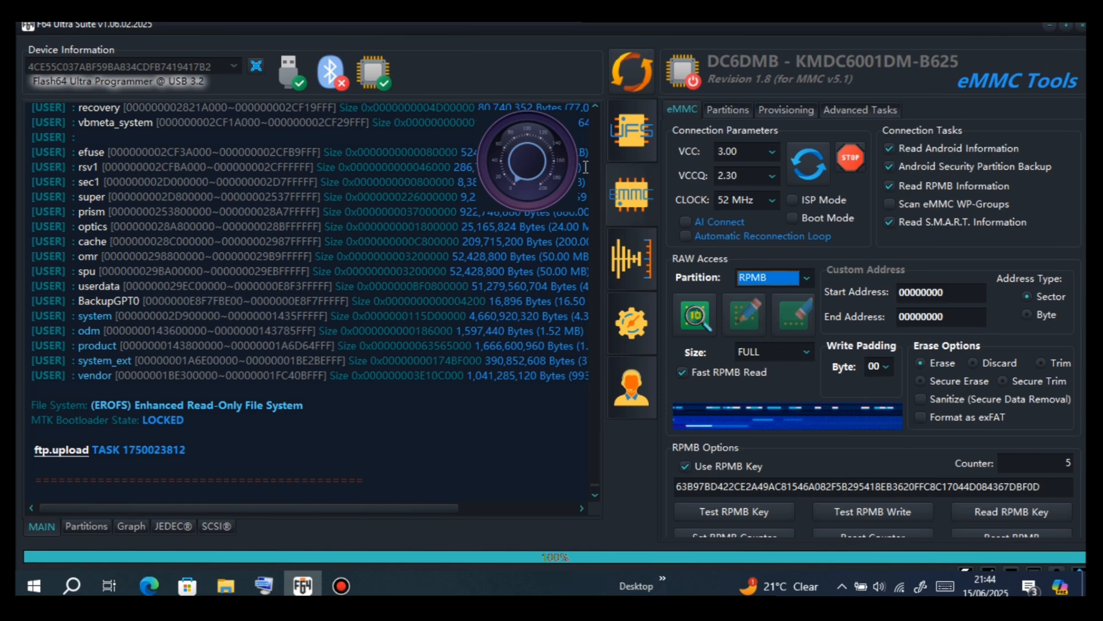
{"action": "left_click", "coordinate": [871, 510]}
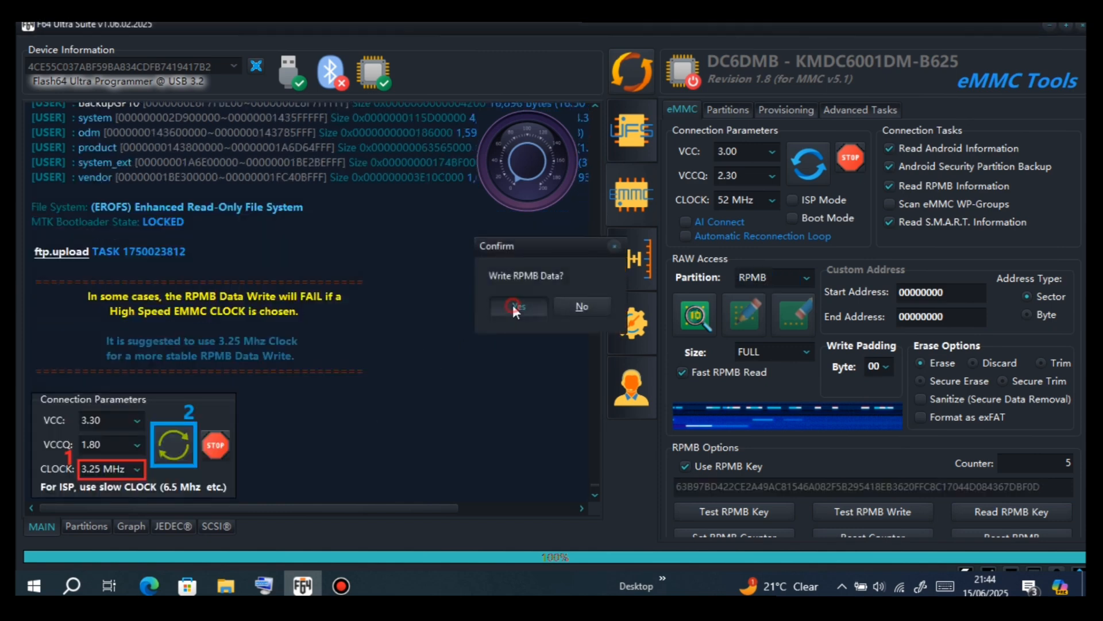
{"action": "left_click", "coordinate": [518, 306]}
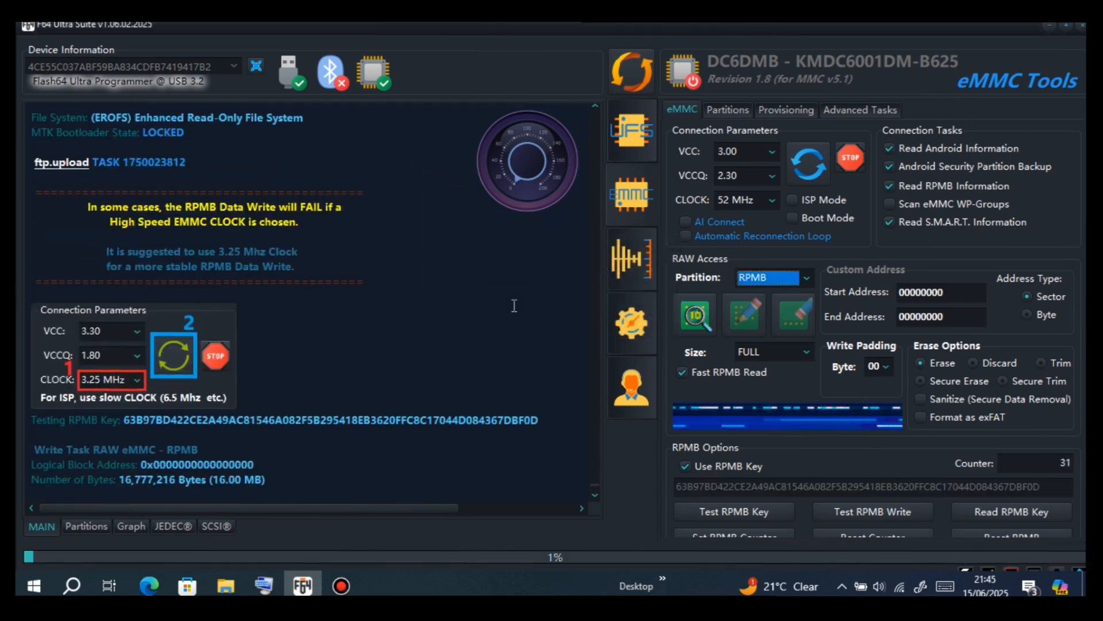